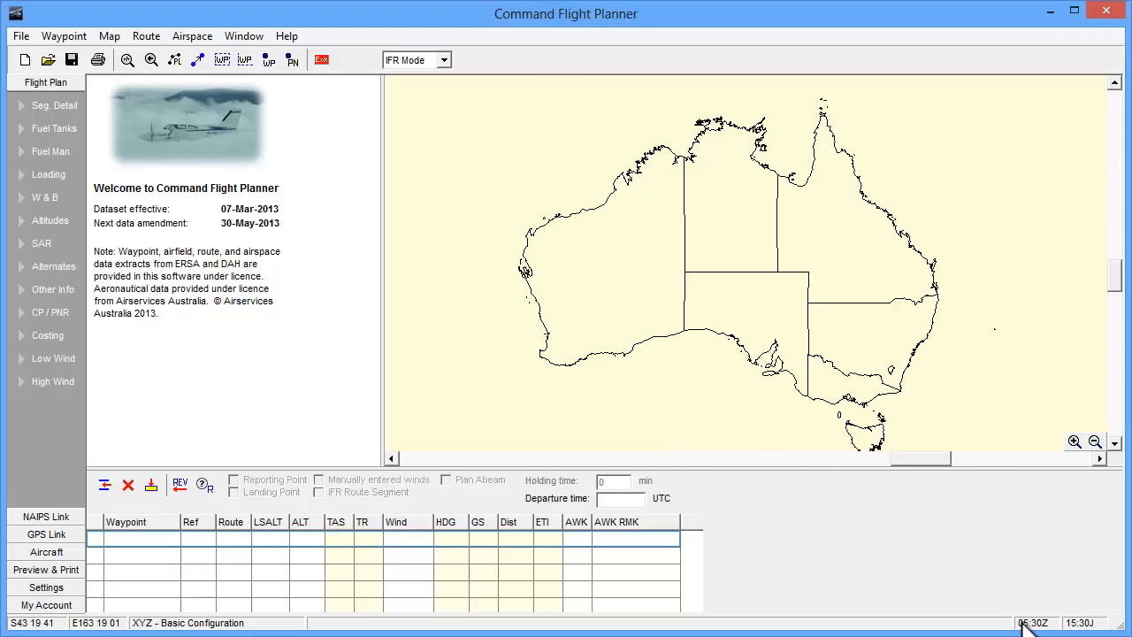
Keep the planning mode set to instrument flight rules (IFR).
left_click(444, 60)
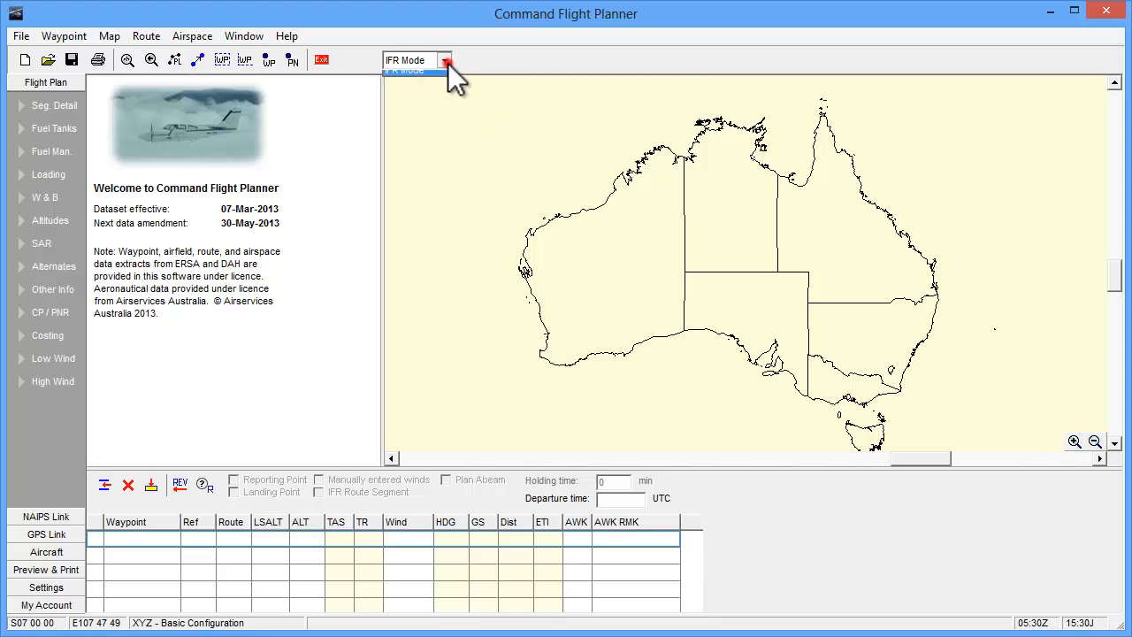
left_click(444, 60)
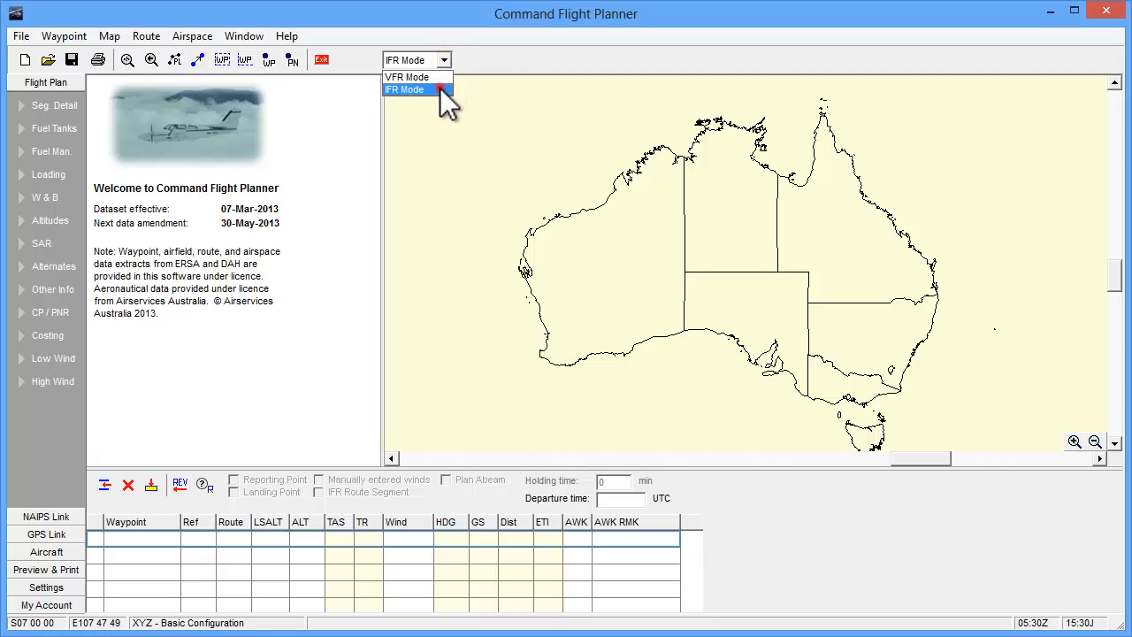
left_click(403, 89)
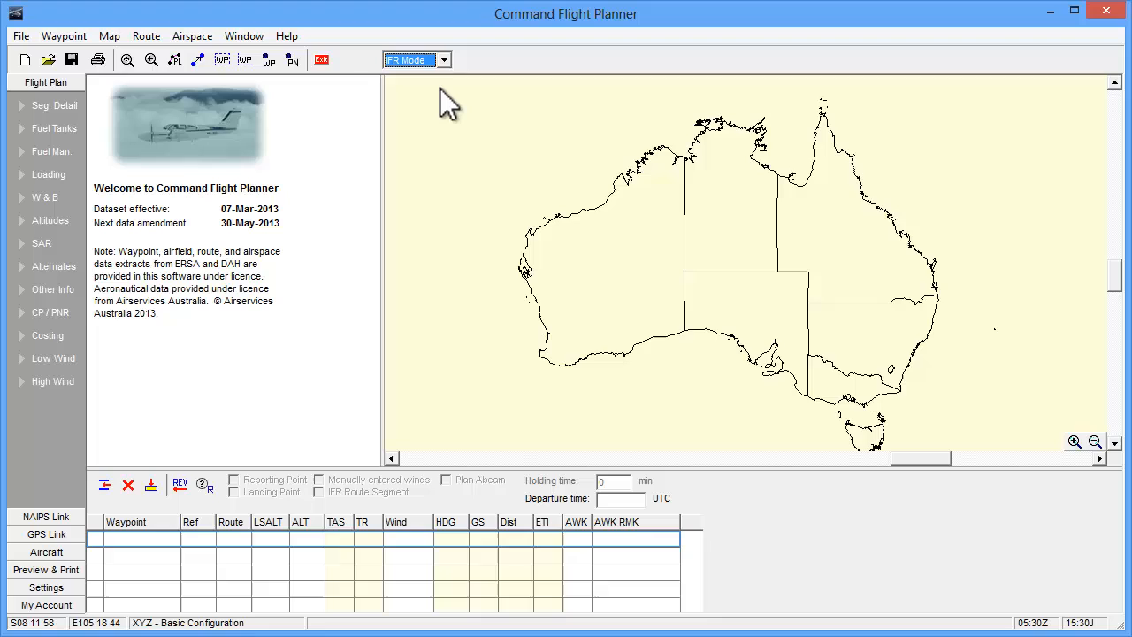
mouse_move(444, 96)
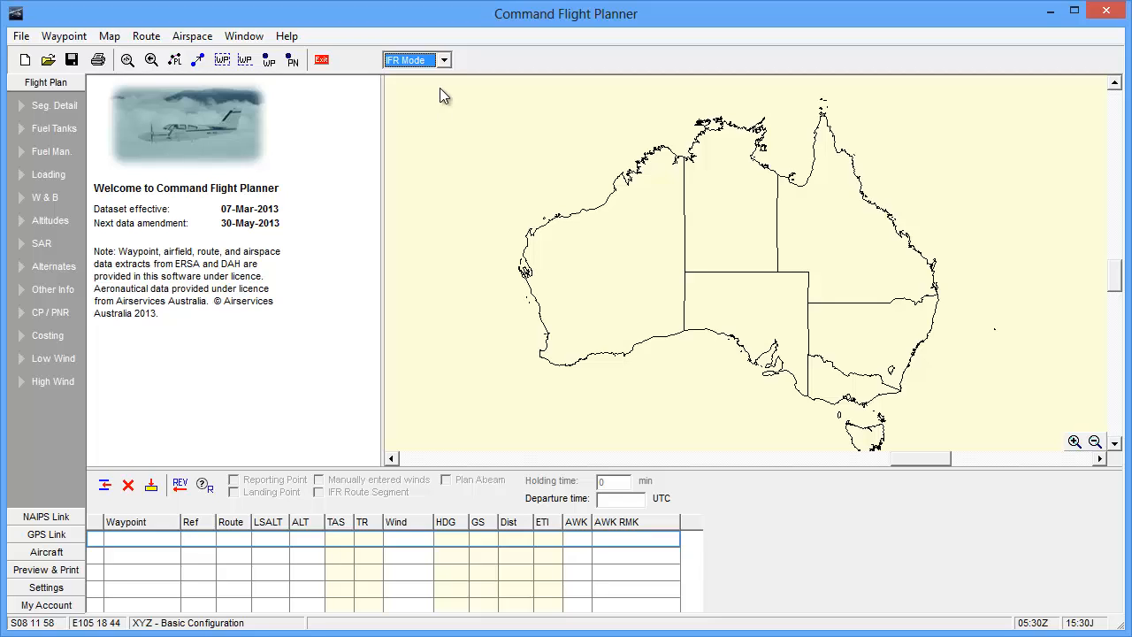
mouse_move(449, 101)
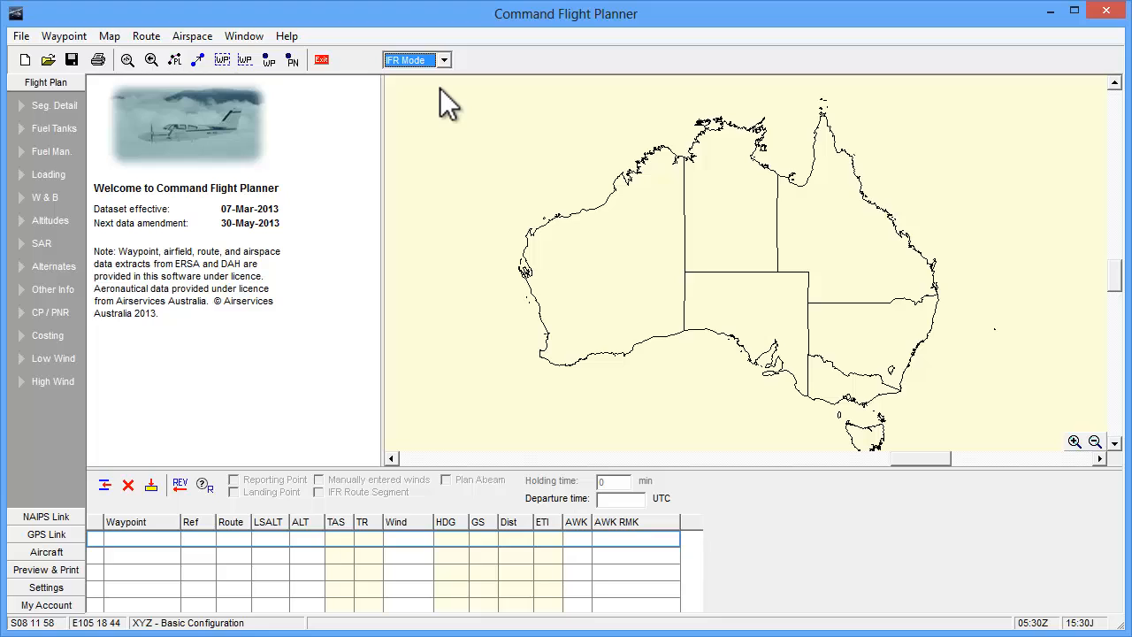
mouse_move(792, 297)
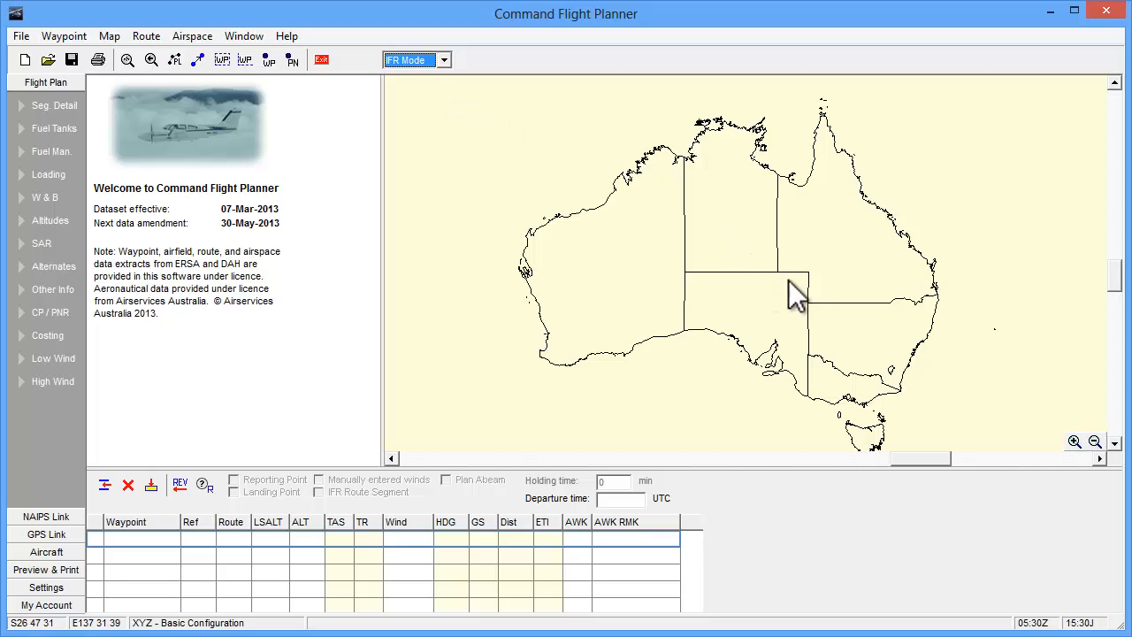
mouse_move(863, 294)
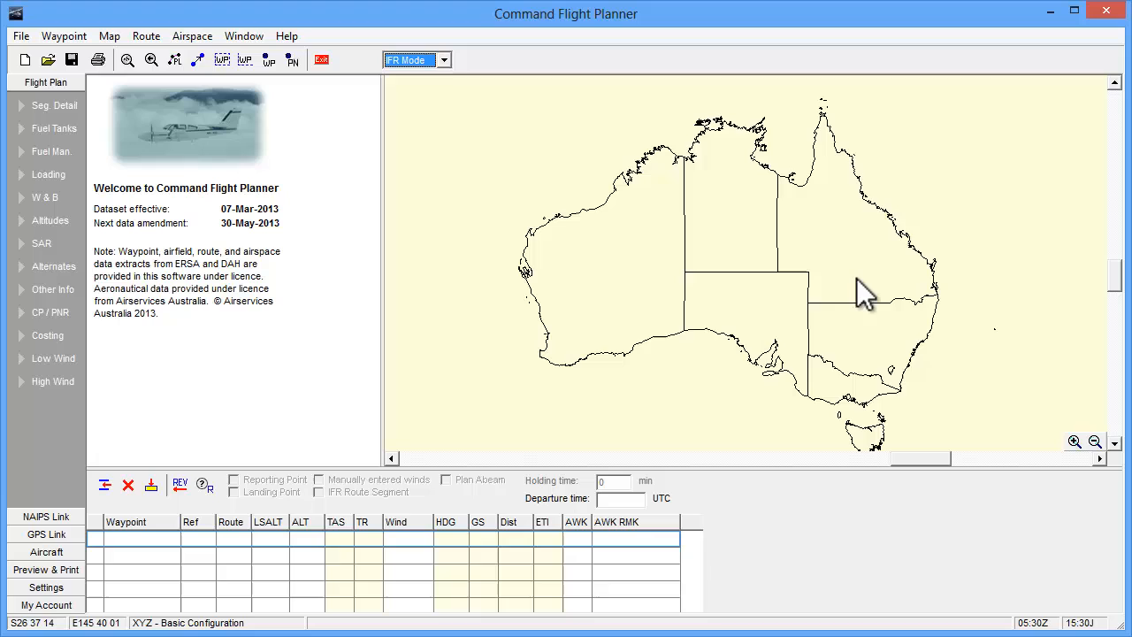
mouse_move(173, 564)
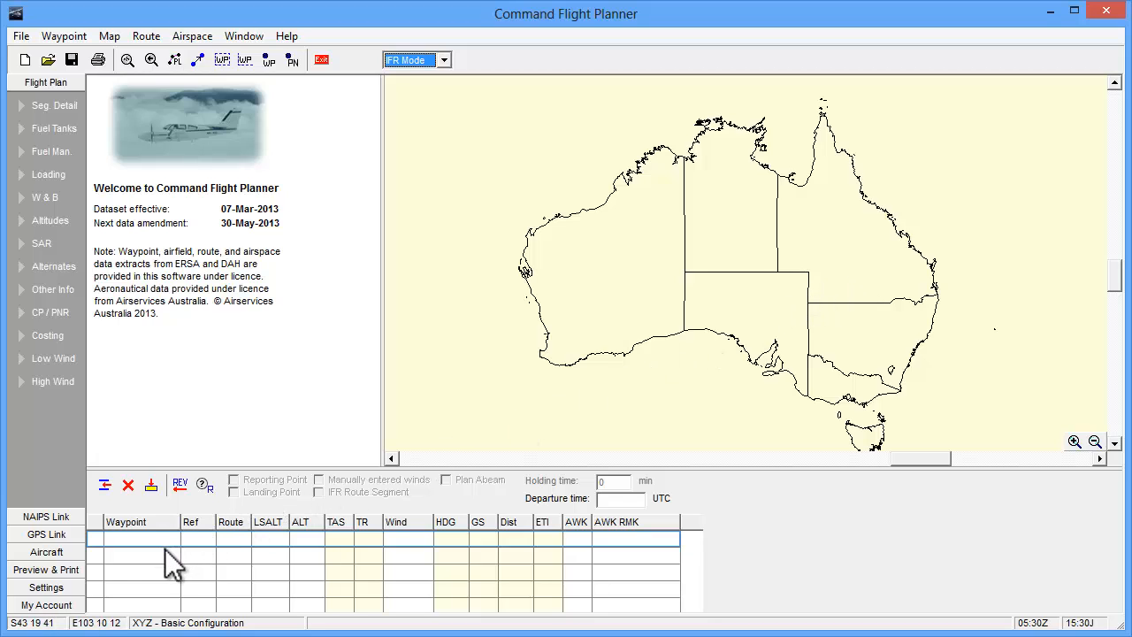
Enter Melbourne (YMML) then Sydney (YSSY) as waypoints, prompting the stored route choices.
left_click(141, 539)
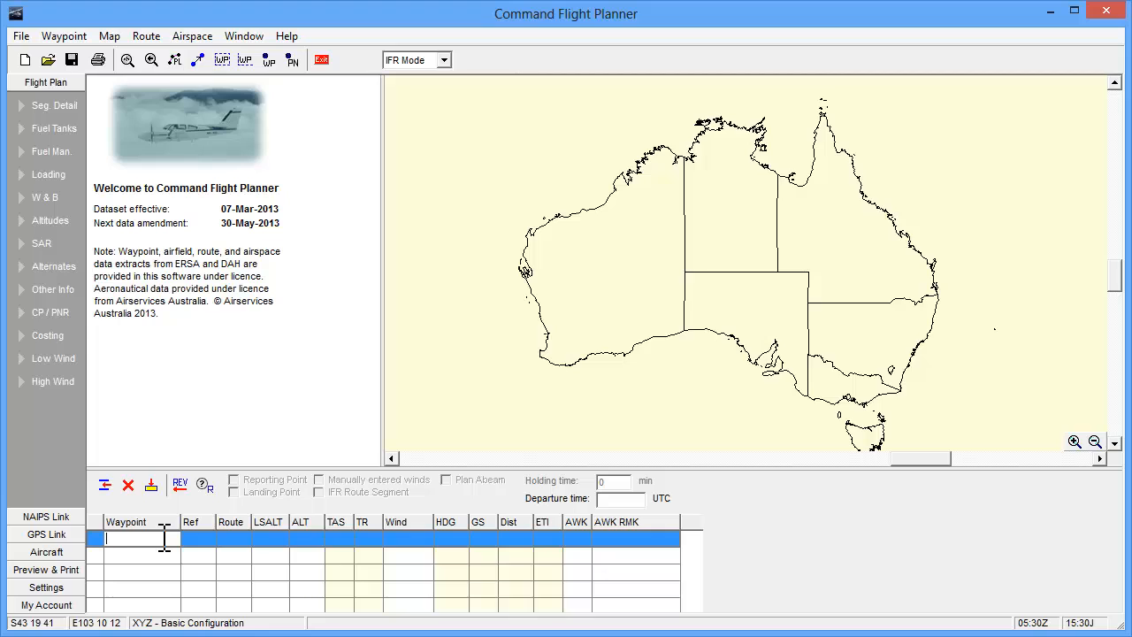
type("ML")
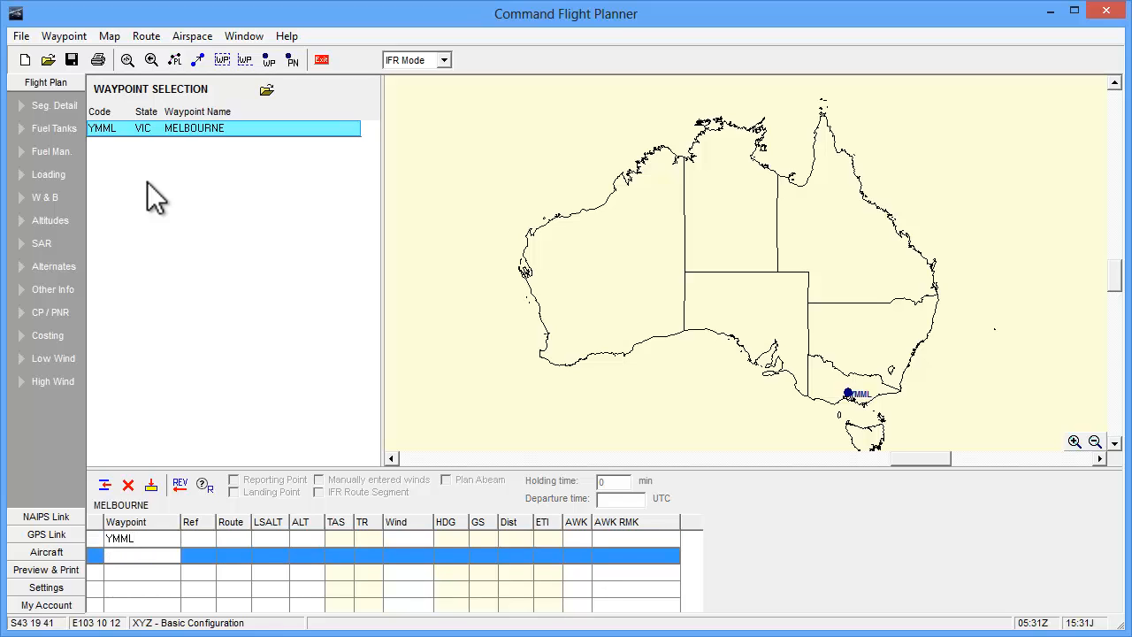
type("S")
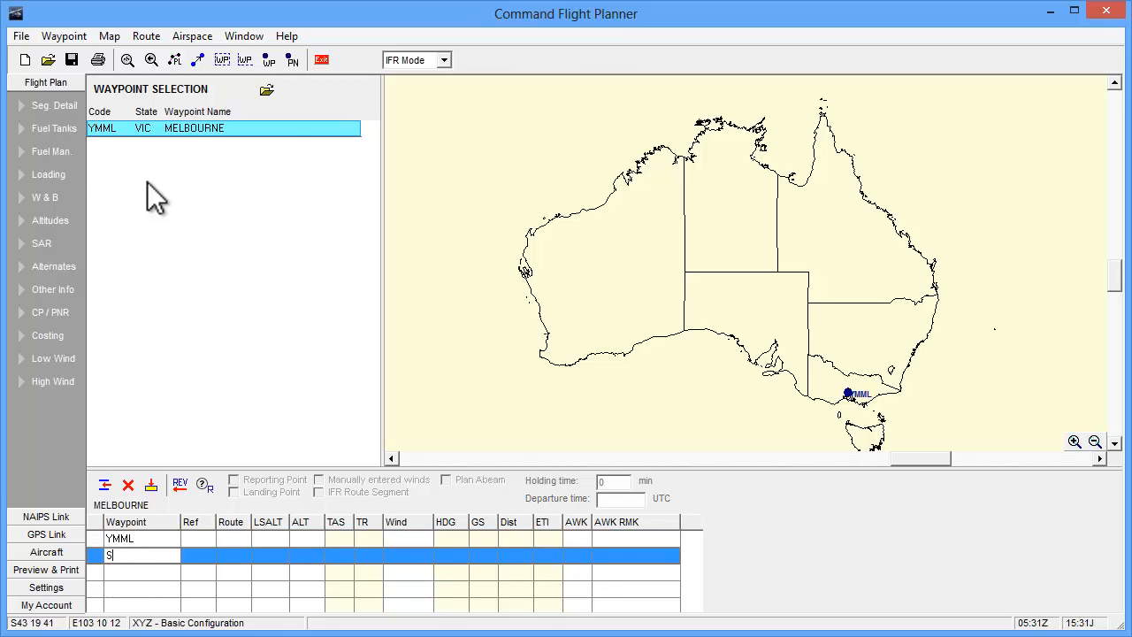
type("YSSY")
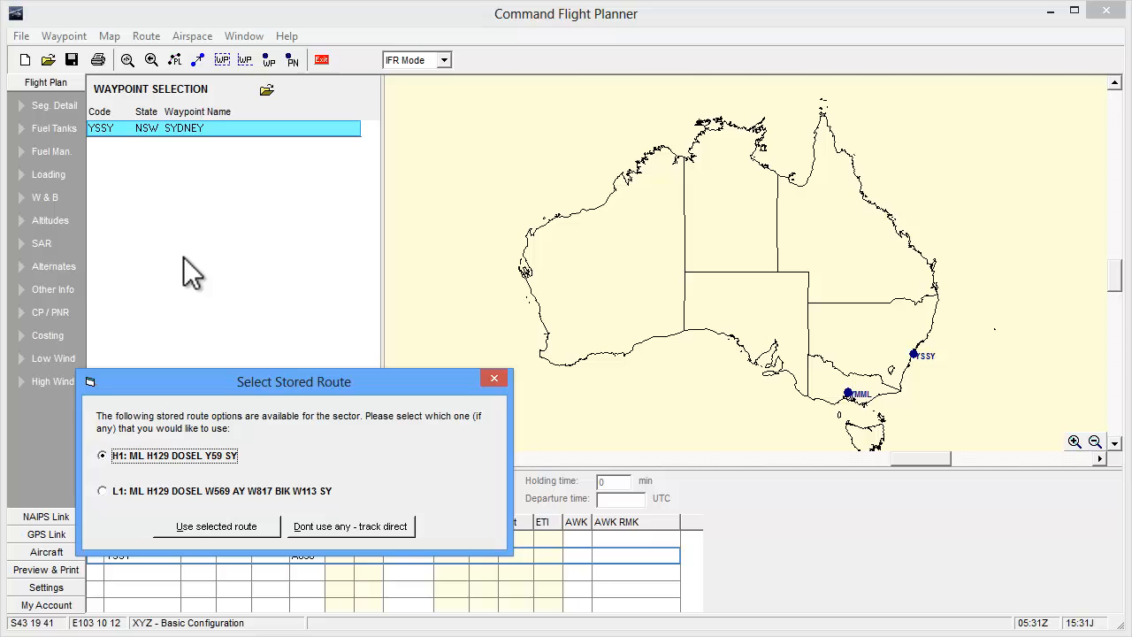
mouse_move(181, 487)
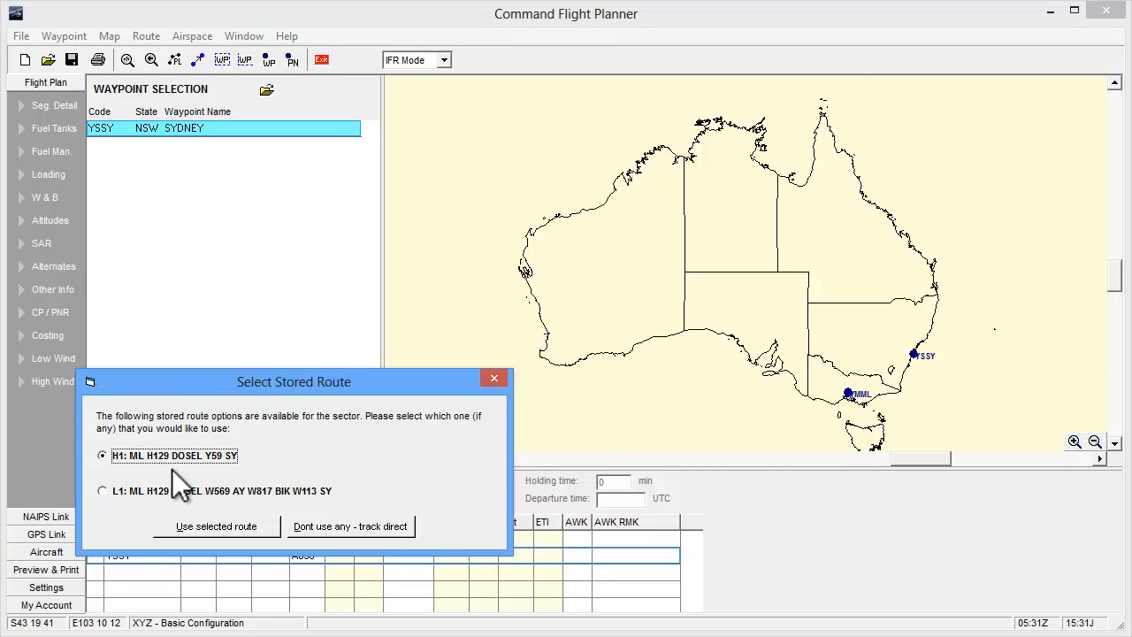
Select the low-level L1 stored route via Albury and use it to fill the flight log.
left_click(103, 490)
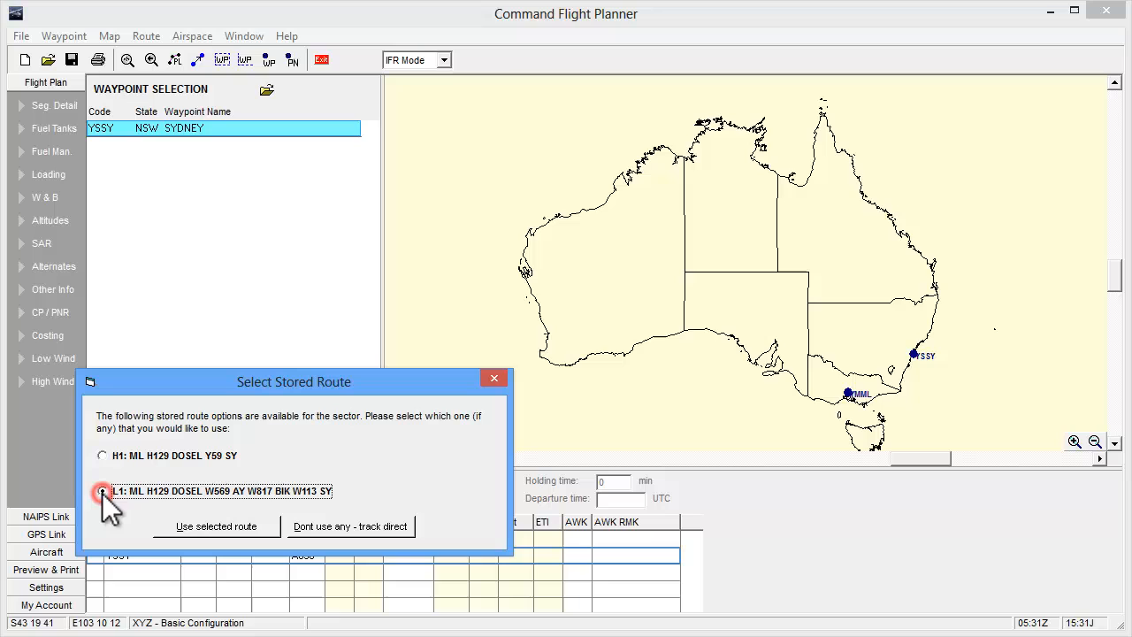
left_click(102, 454)
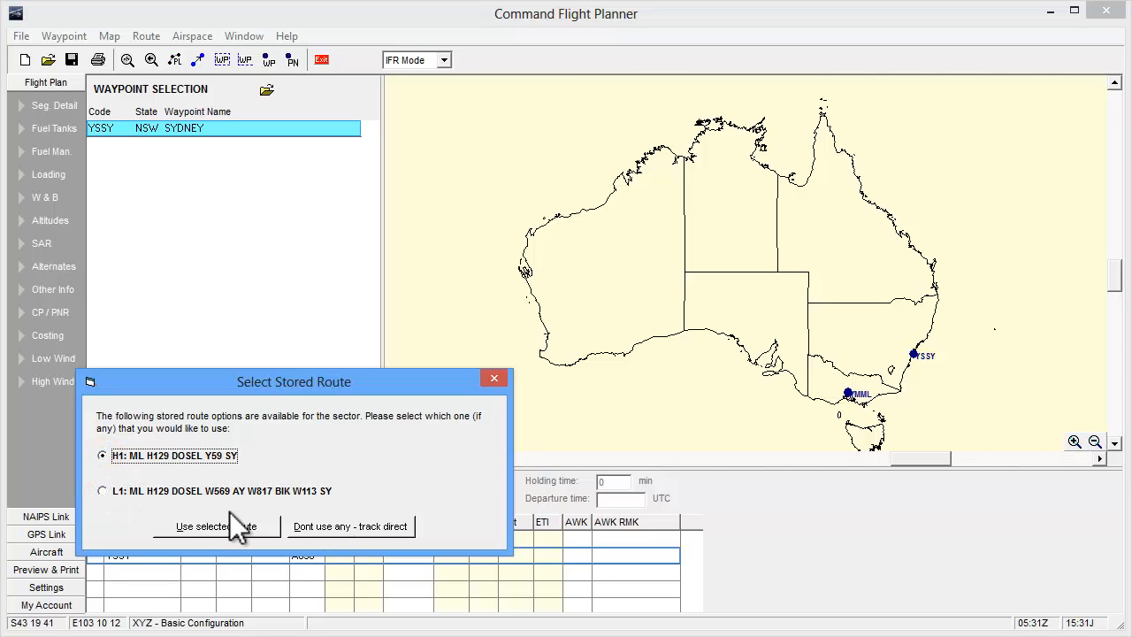
left_click(103, 490)
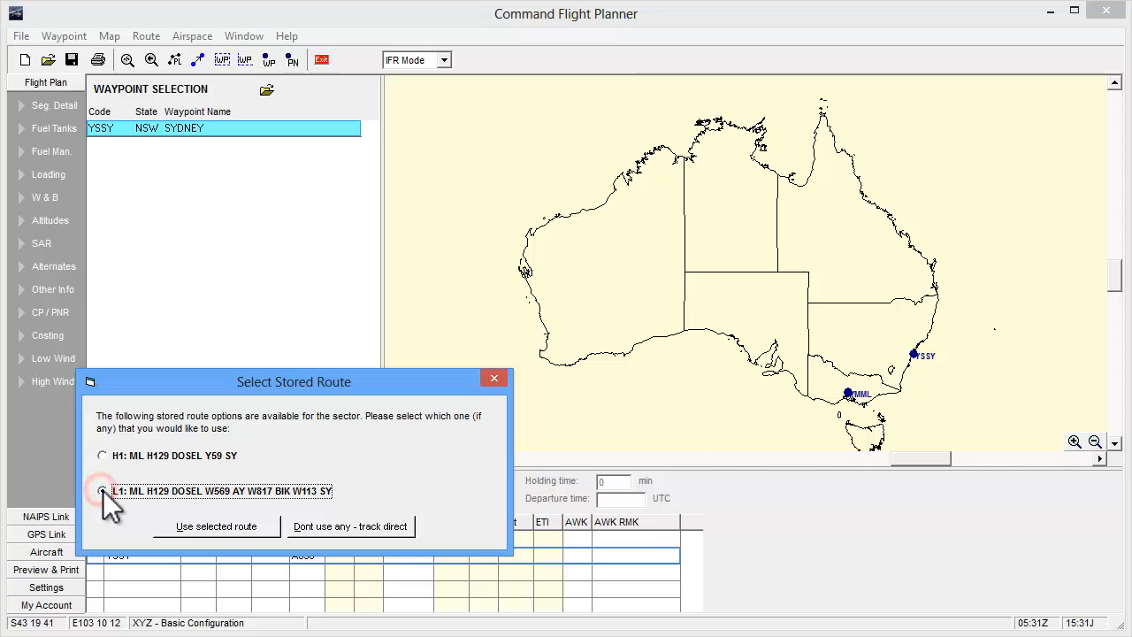
left_click(216, 525)
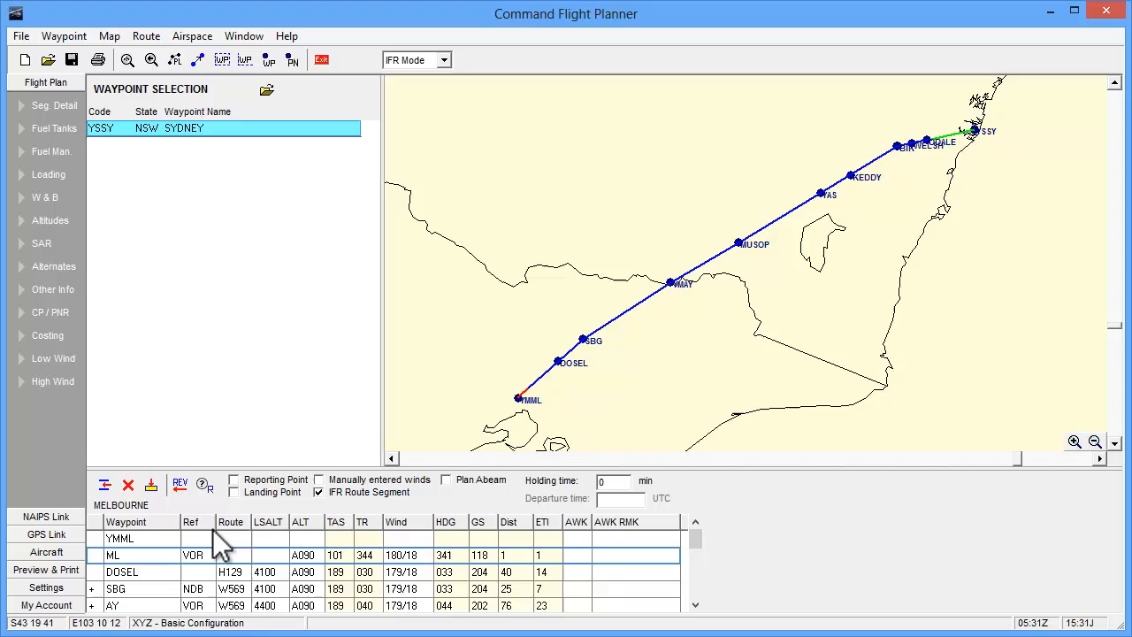
mouse_move(319, 570)
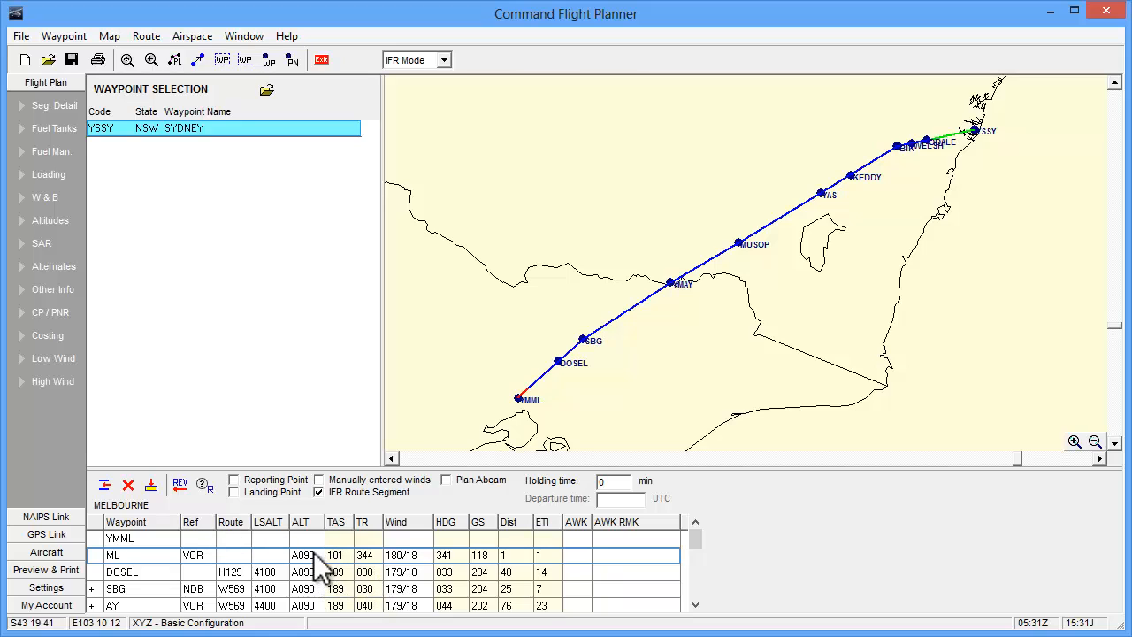
mouse_move(548, 531)
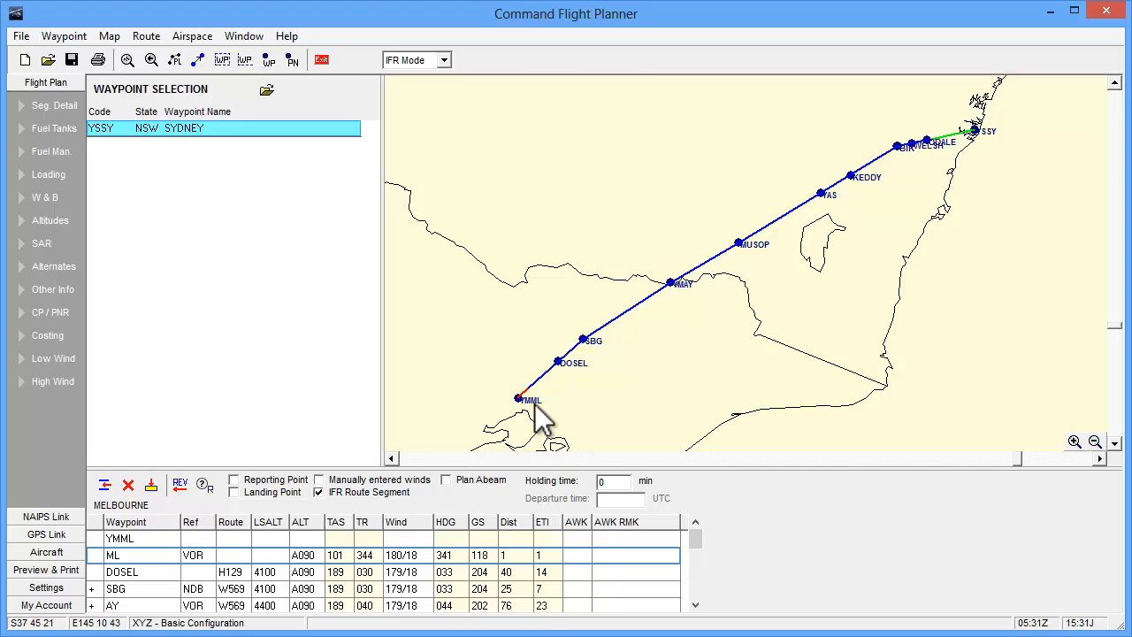
mouse_move(947, 163)
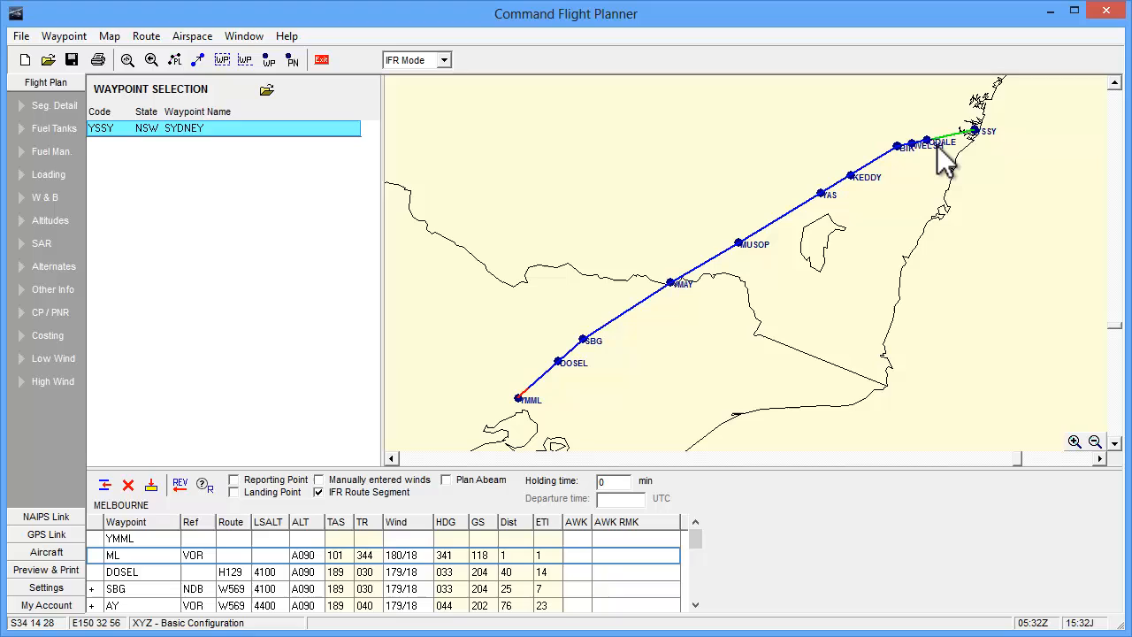
mouse_move(764, 371)
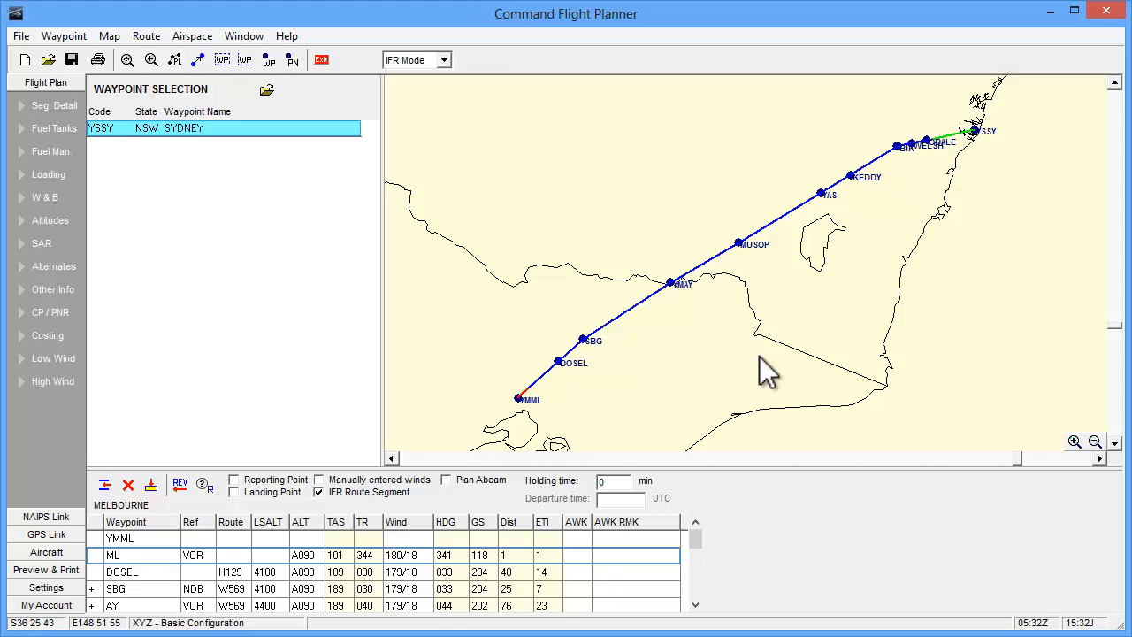
mouse_move(315, 610)
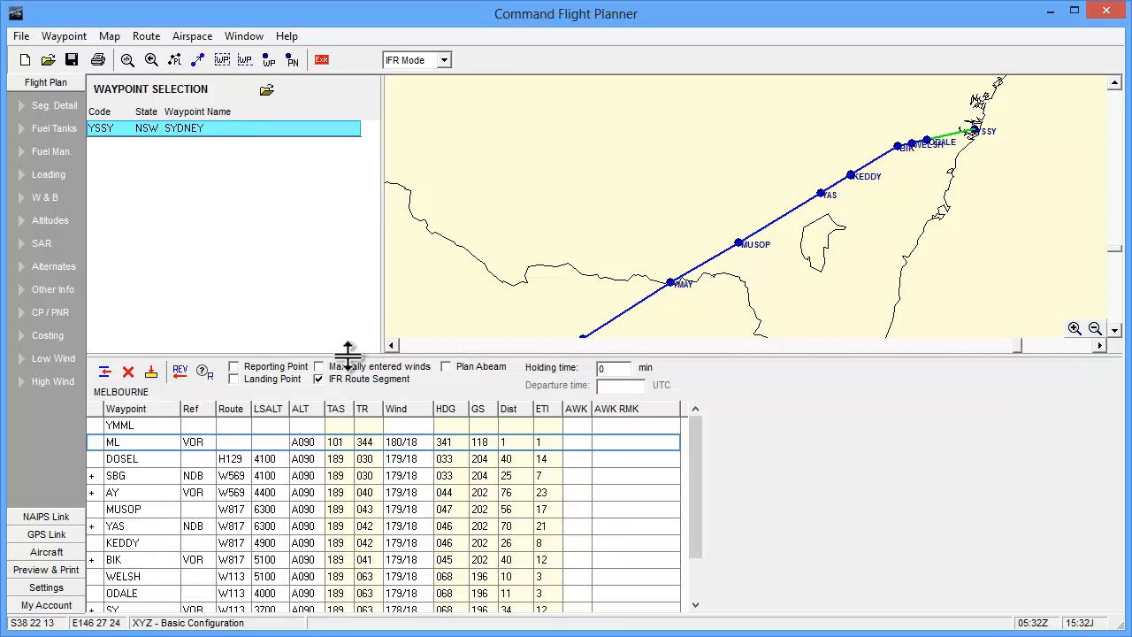
Zoom the map out until the full YMML–YSSY route is visible.
left_click(1095, 327)
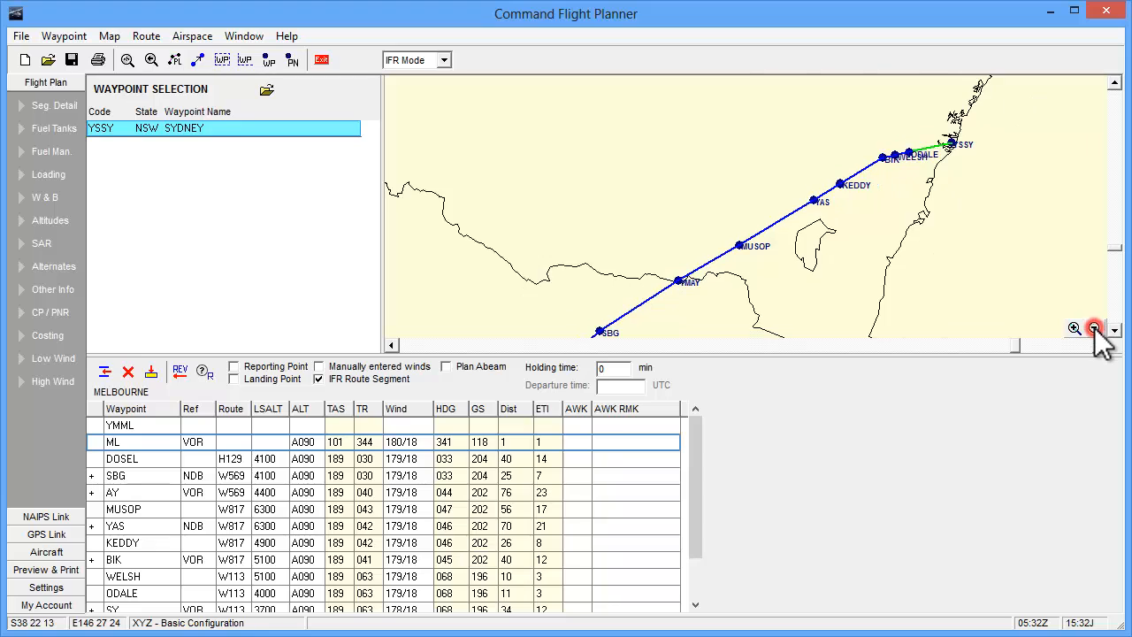
left_click(1096, 327)
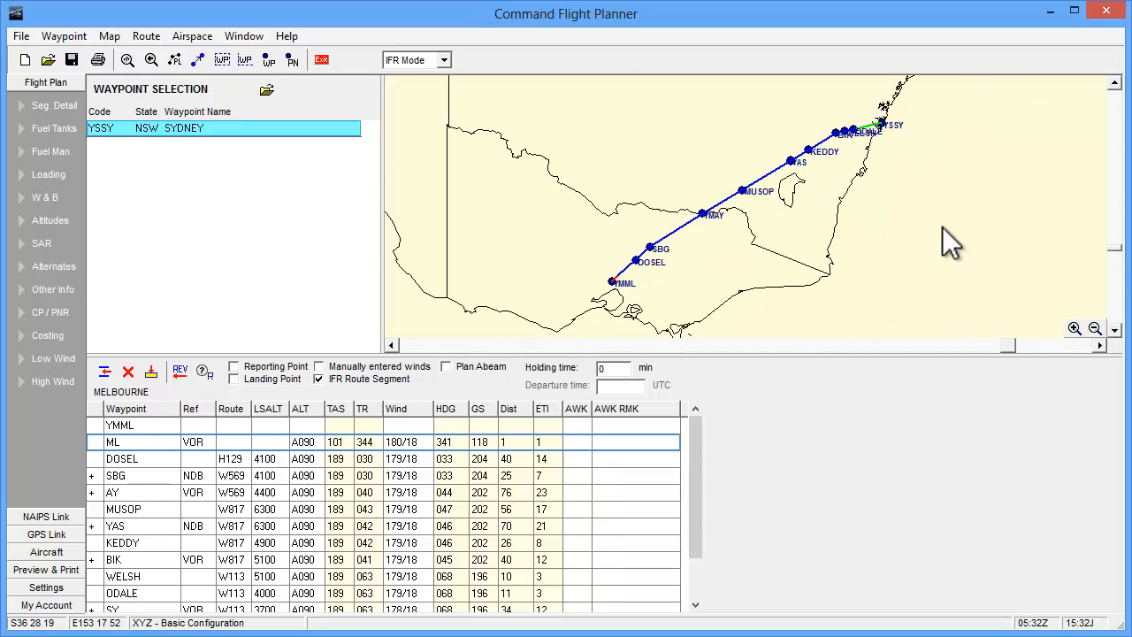
mouse_move(658, 309)
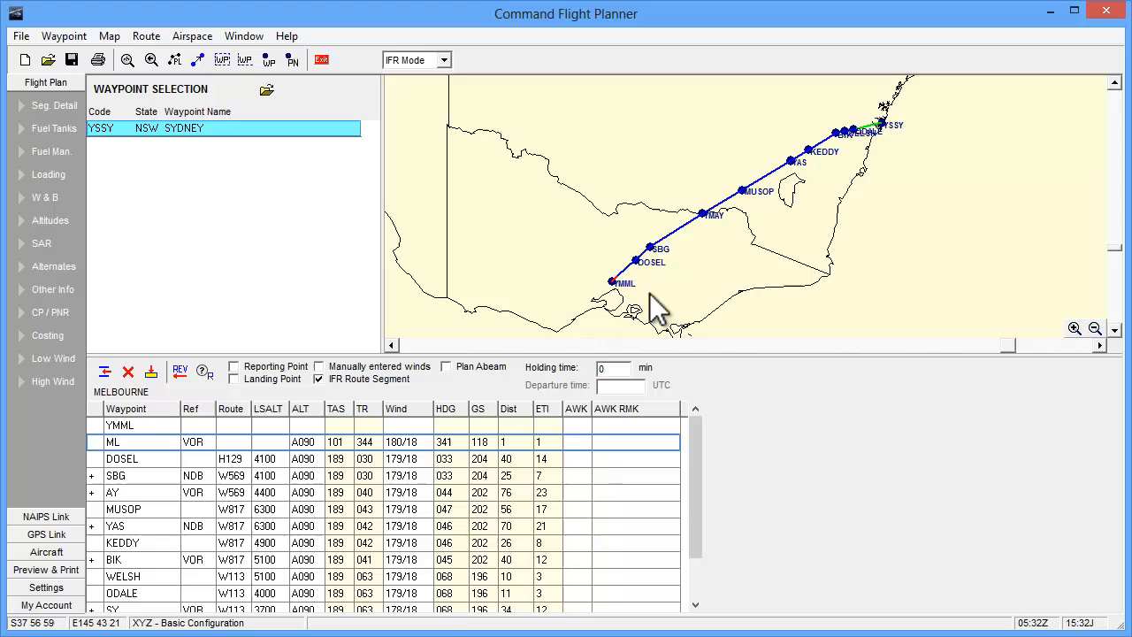
mouse_move(863, 159)
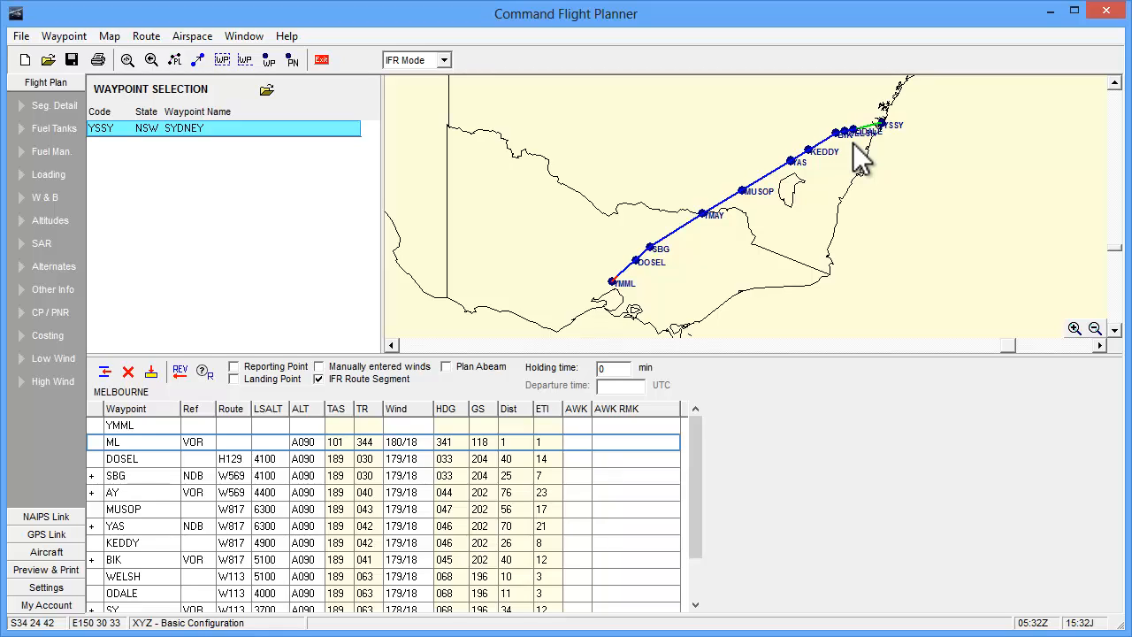
mouse_move(633, 287)
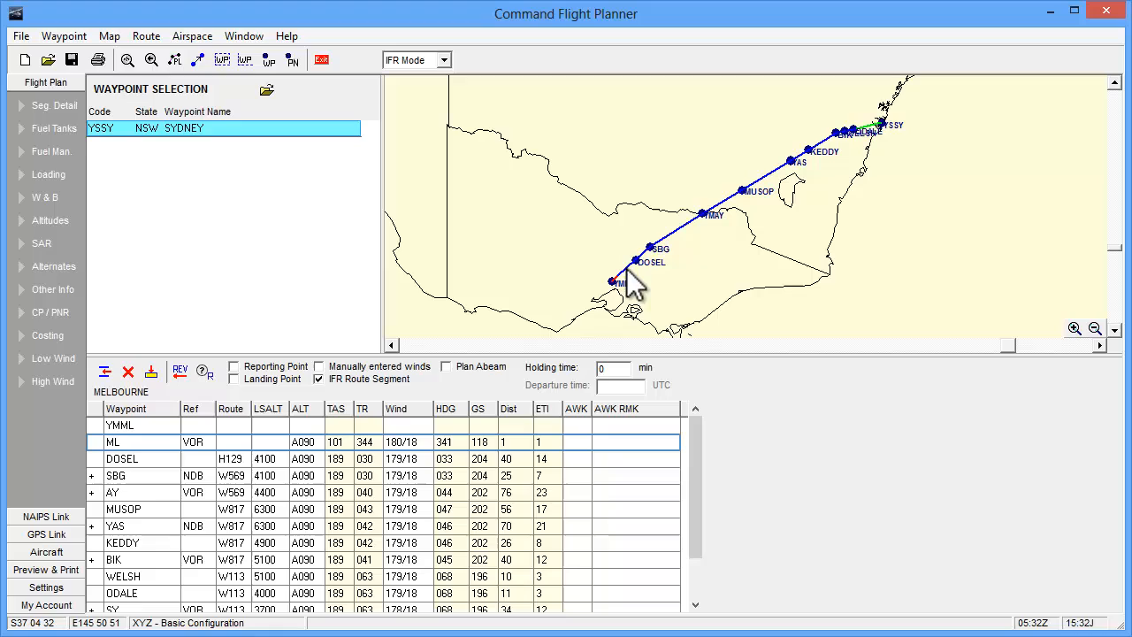
Make Albury a landing point, departing Melbourne at 0900 UTC and Albury at 1100 UTC.
left_click(114, 491)
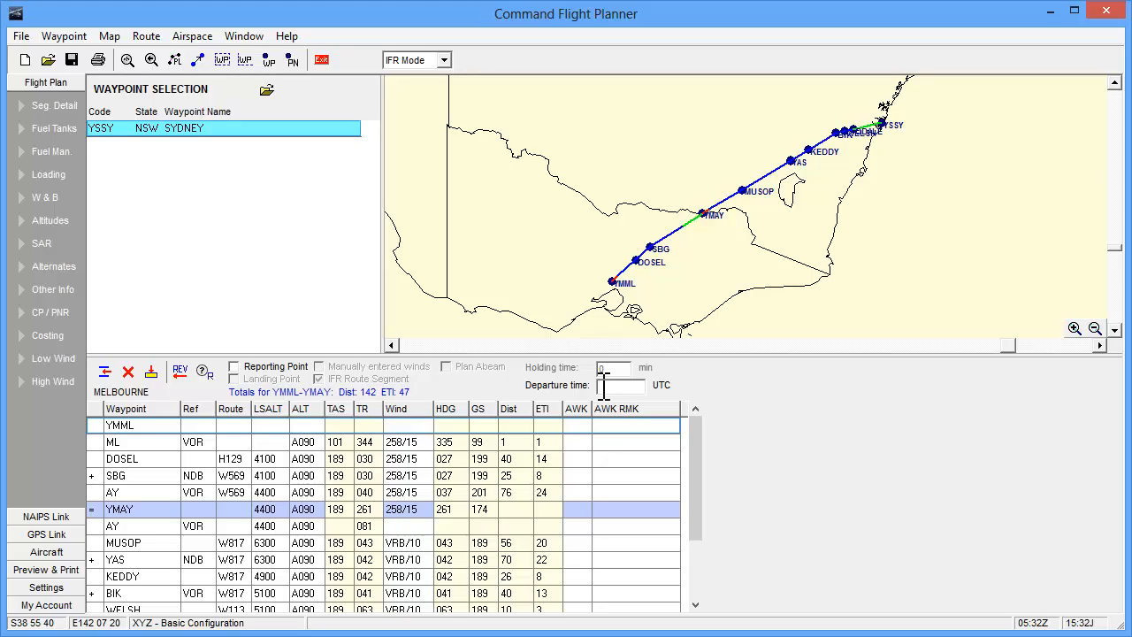
type("0900")
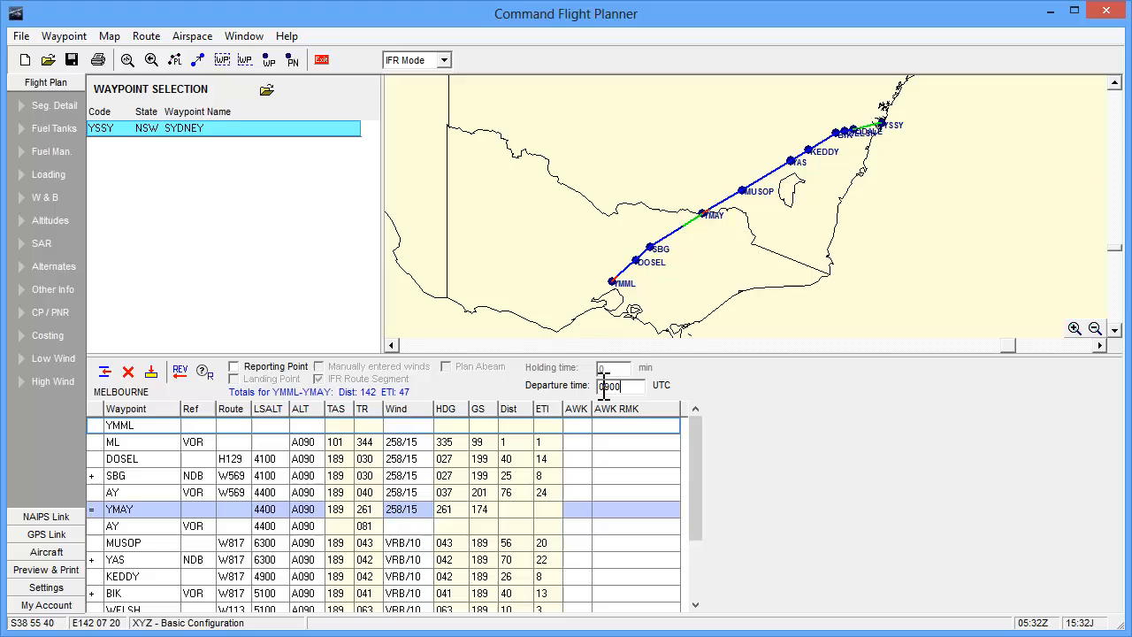
type("0900")
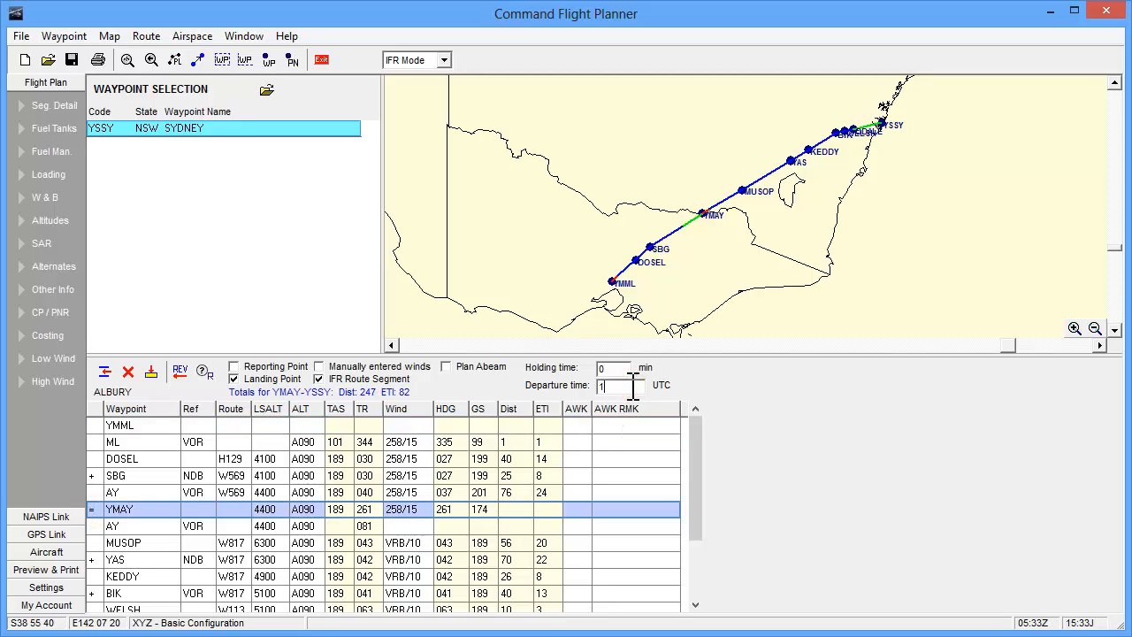
type("100")
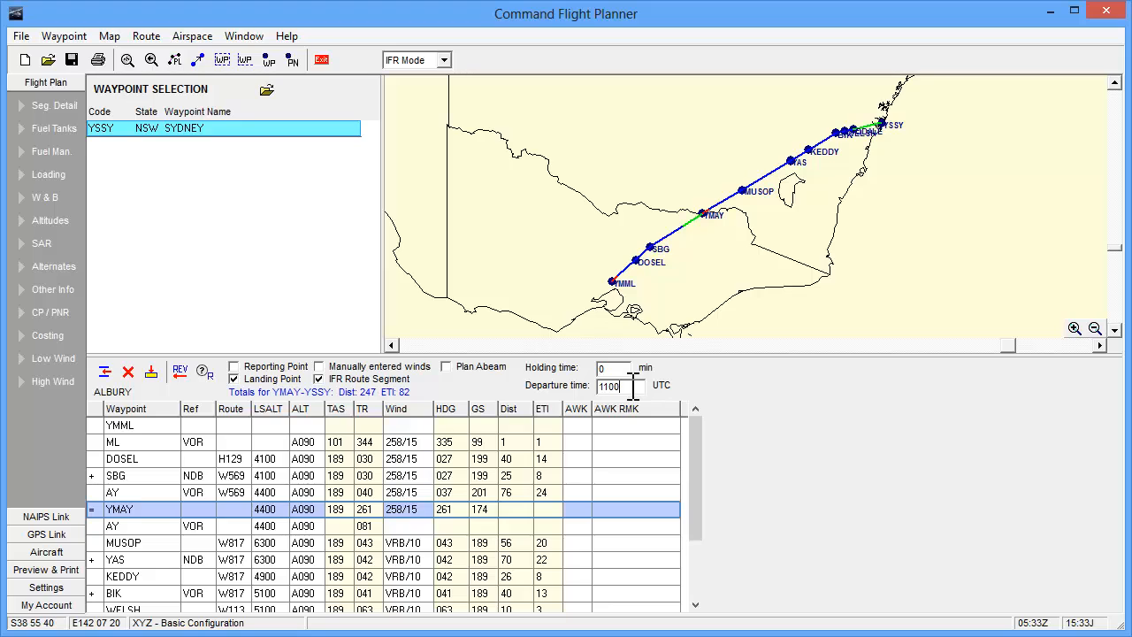
mouse_move(619, 301)
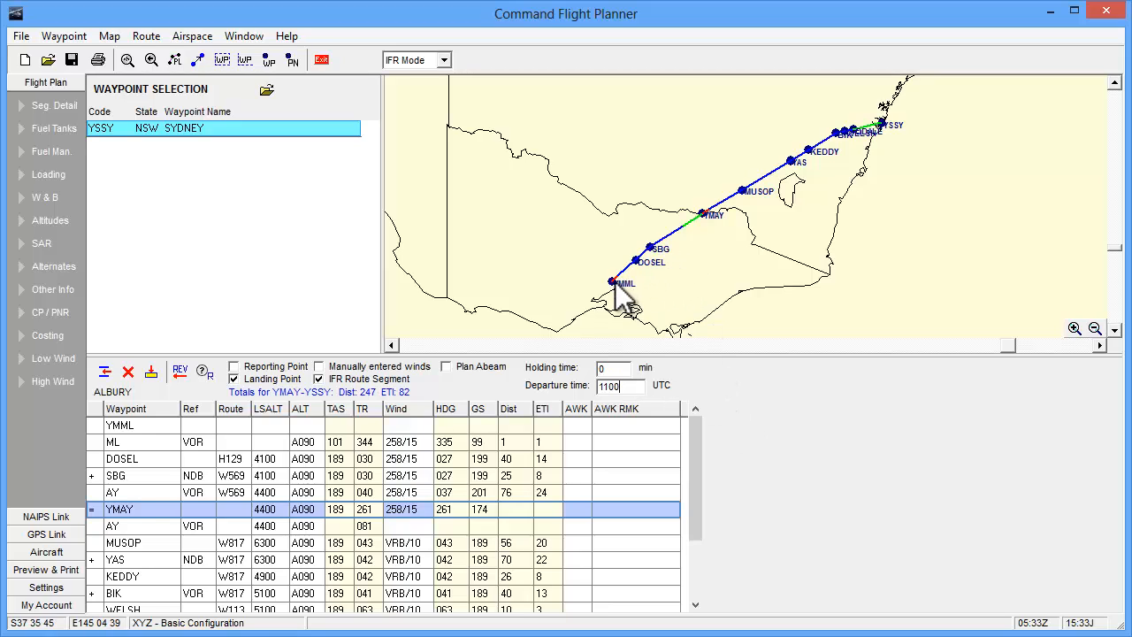
Show Melbourne's aerodrome details, then Albury's runway 07/25 diagram and elevation.
left_click(612, 282)
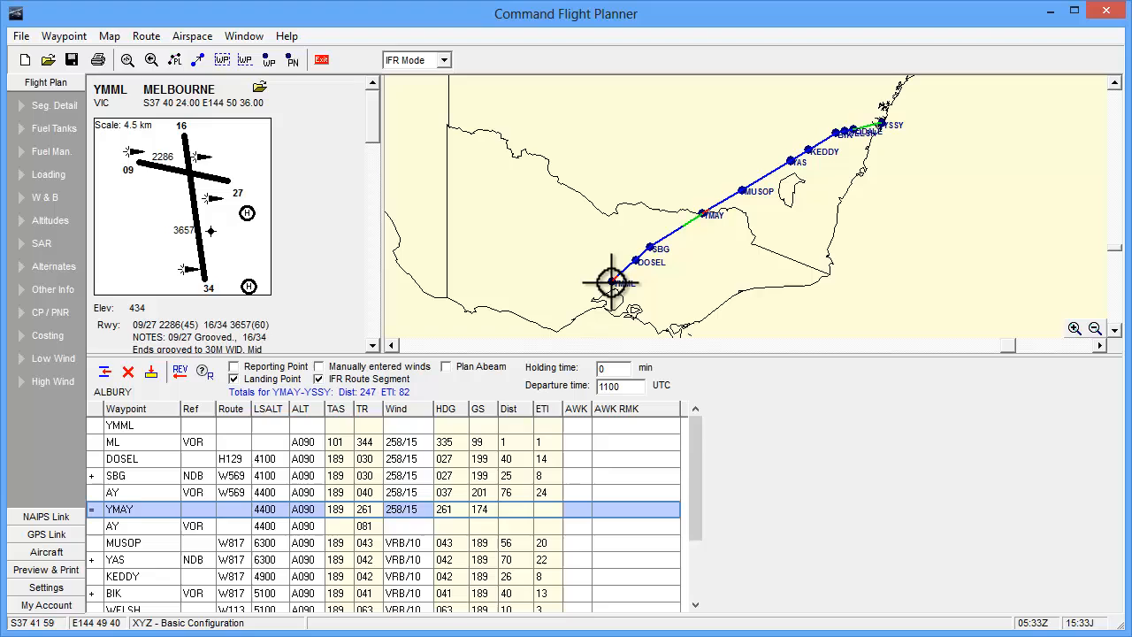
scroll("down", 3)
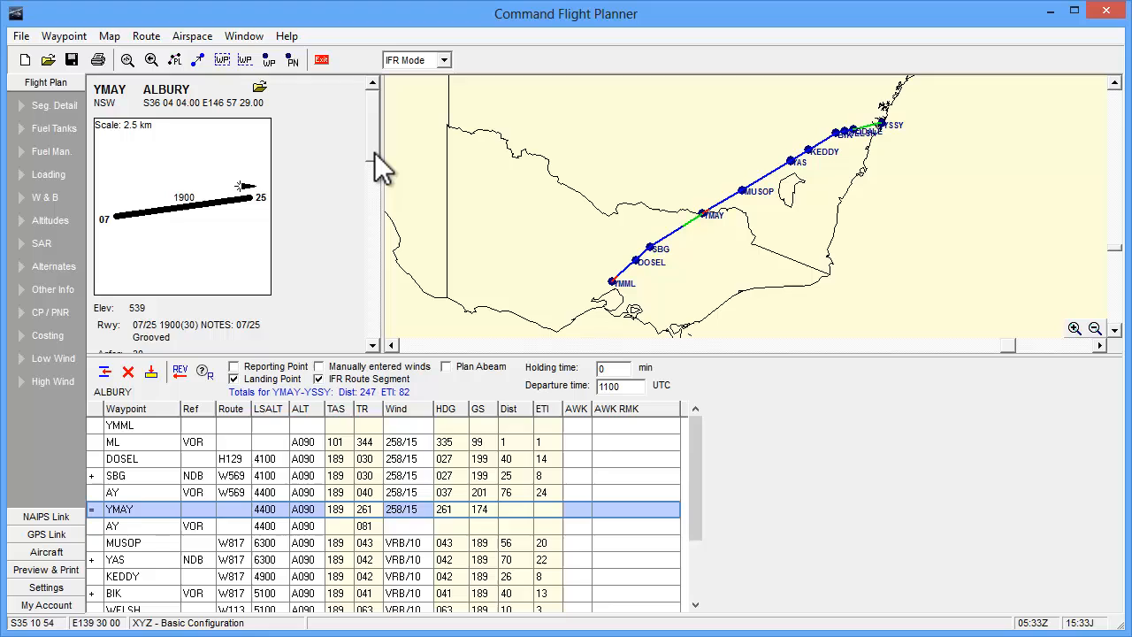
mouse_move(370, 319)
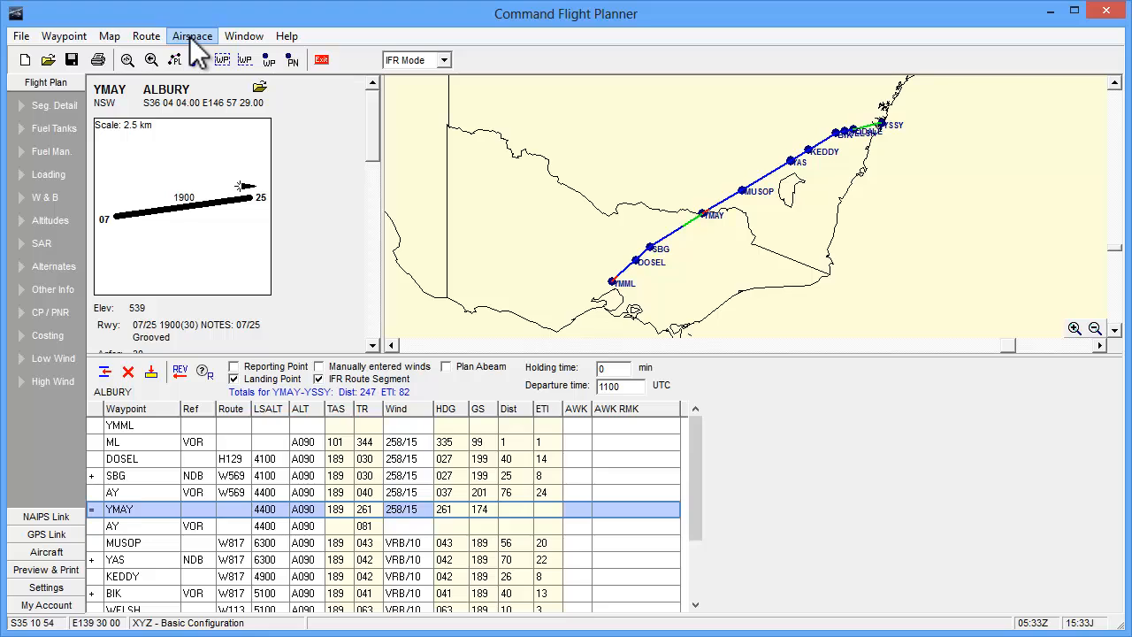
Choose View CTA from the Airspace menu to list controlled airspace below 10000 ft.
left_click(191, 35)
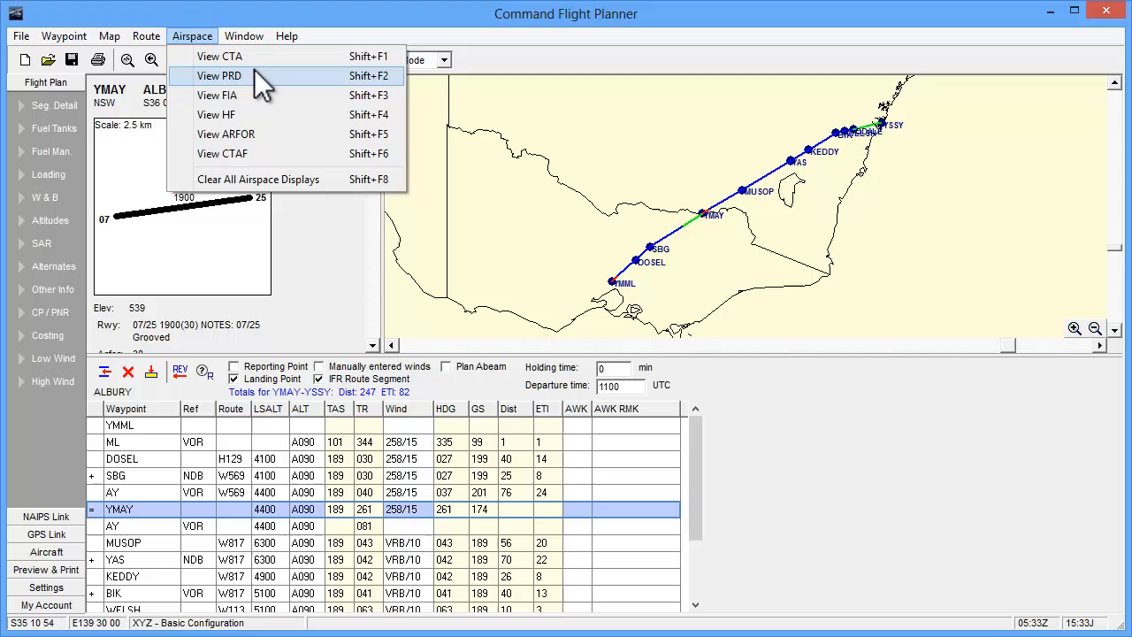
mouse_move(256, 124)
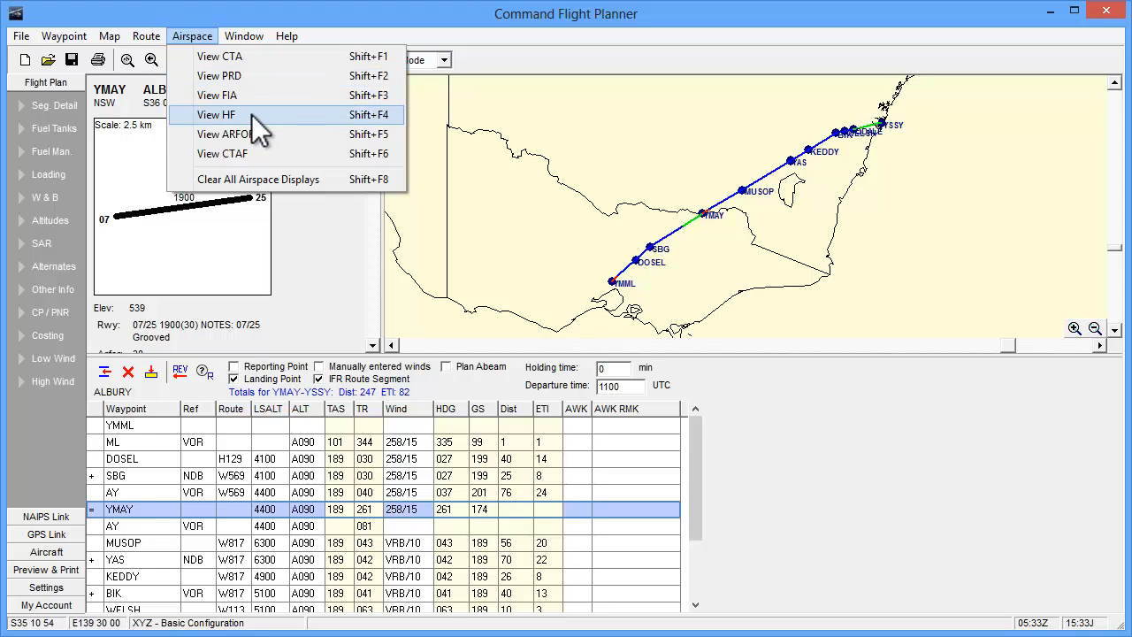
mouse_move(248, 57)
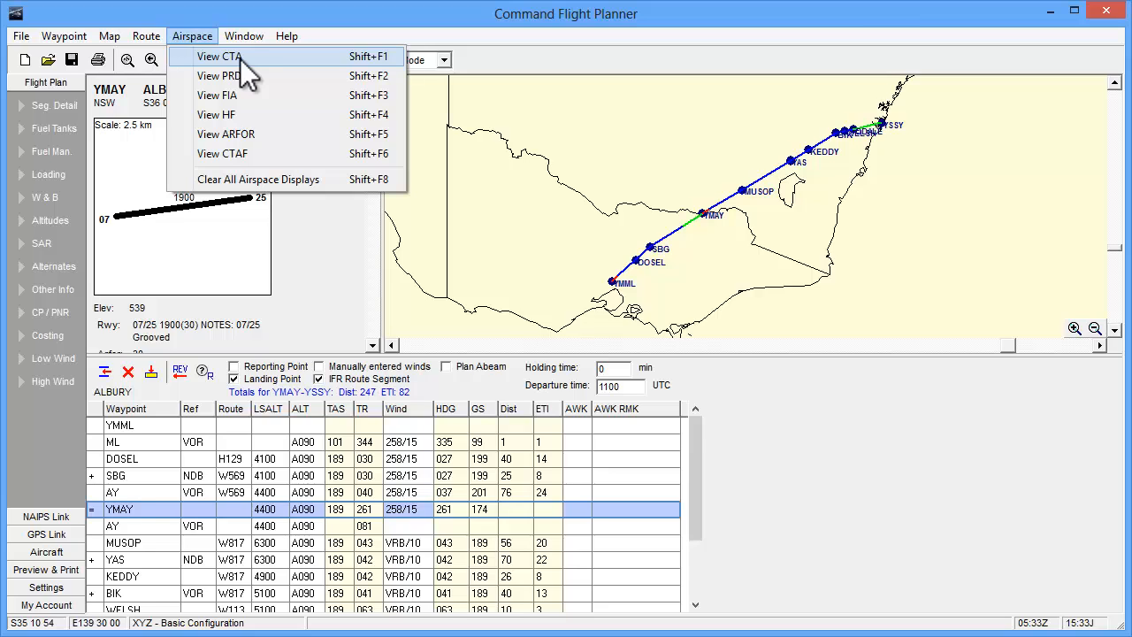
left_click(216, 55)
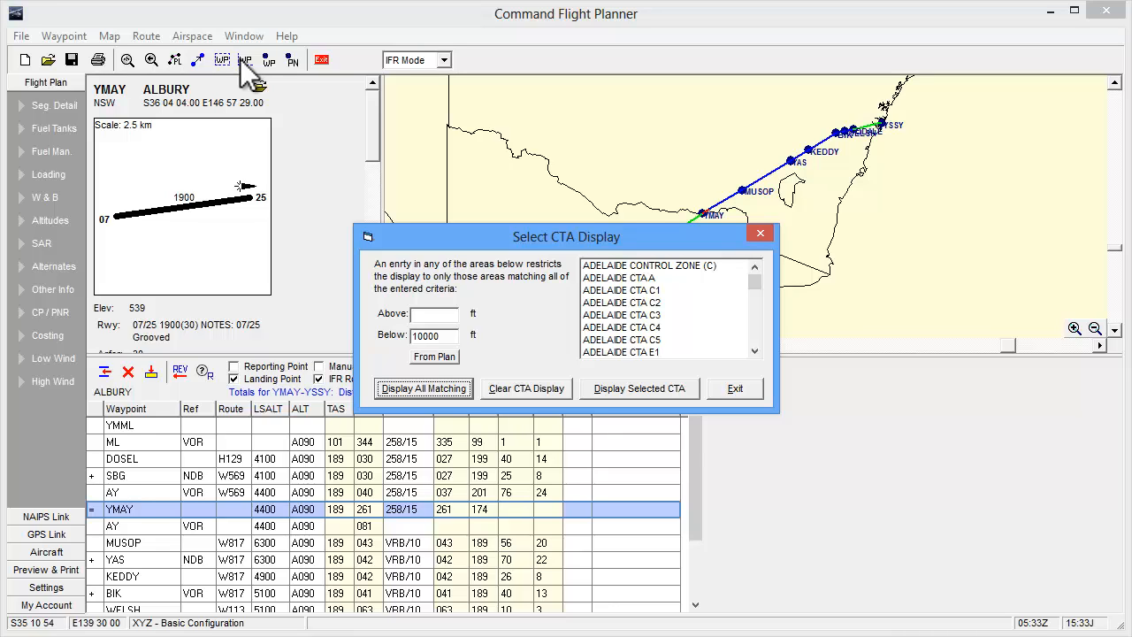
mouse_move(436, 246)
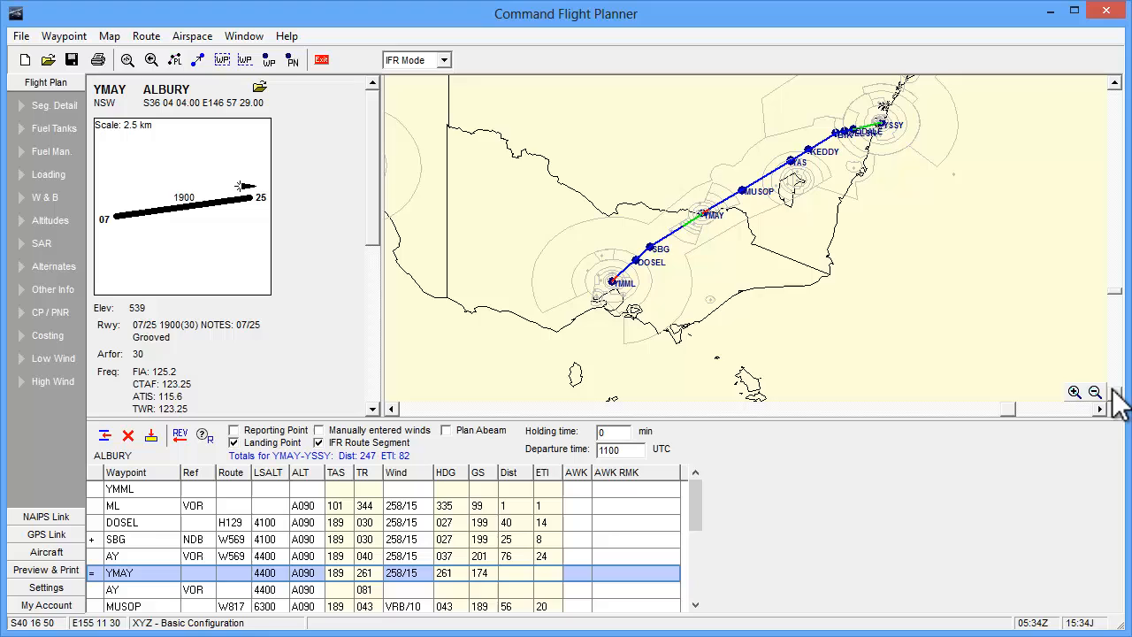
Zoom into Albury and show East Coast CTA E1 details with 8500–12500 ft limits.
left_click(1093, 393)
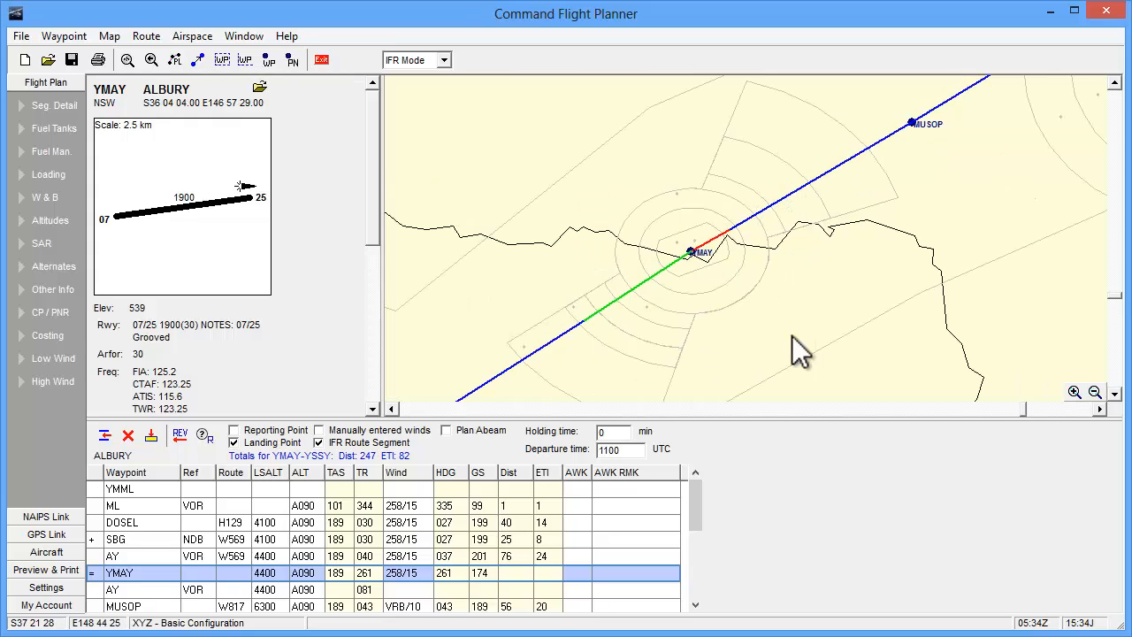
left_click(173, 60)
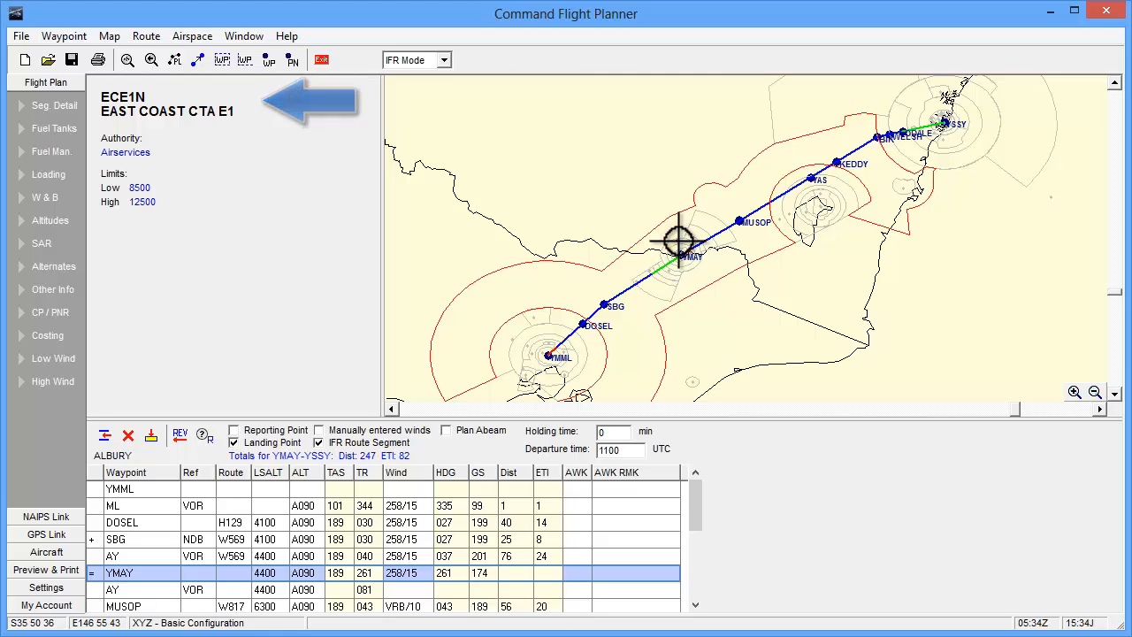
Clear all airspace outlines from the map and bring up the File menu.
left_click(191, 35)
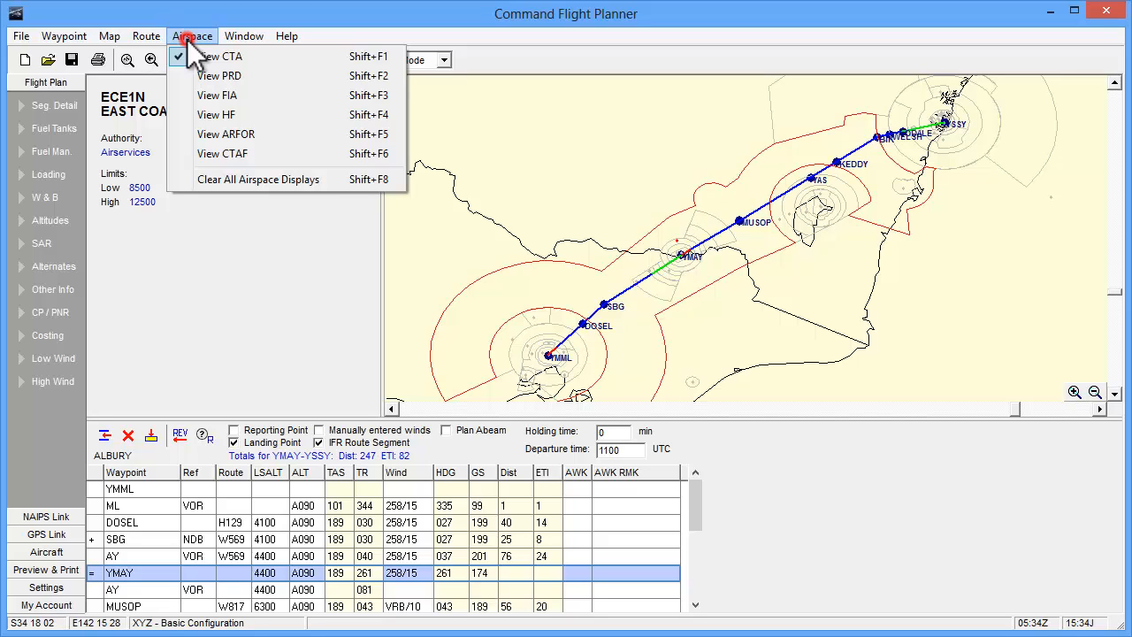
left_click(259, 179)
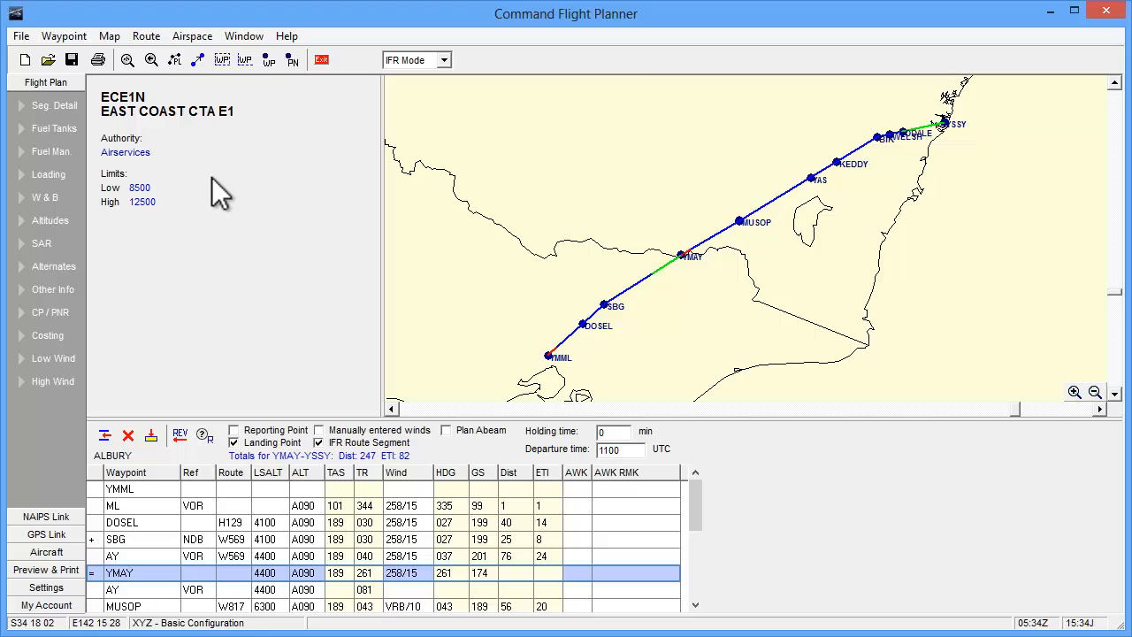
left_click(21, 35)
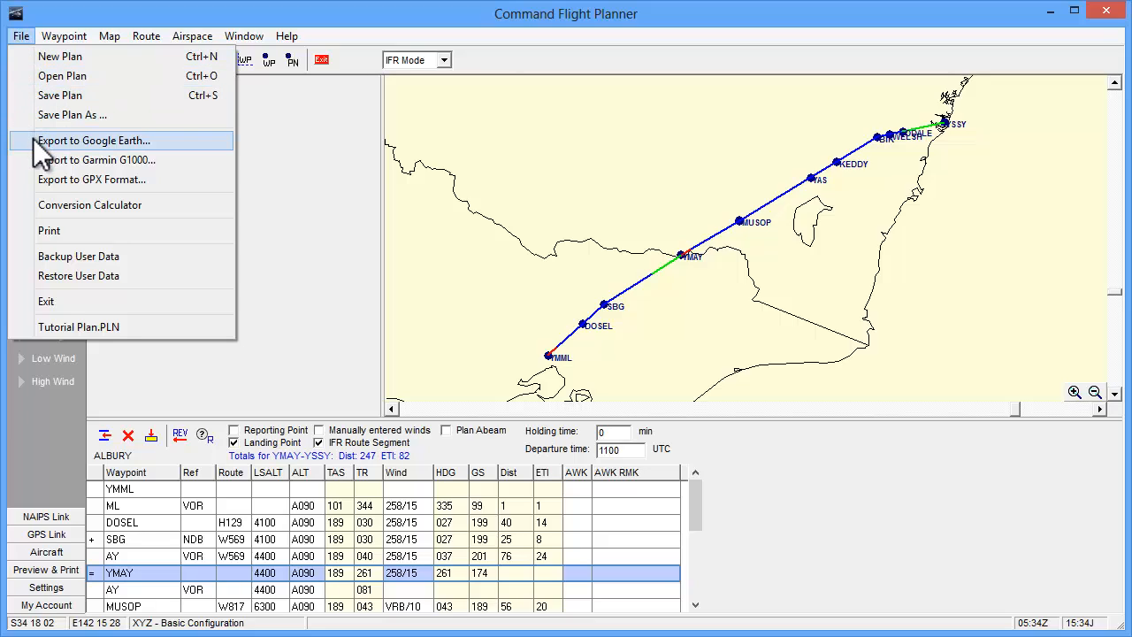
left_click(92, 142)
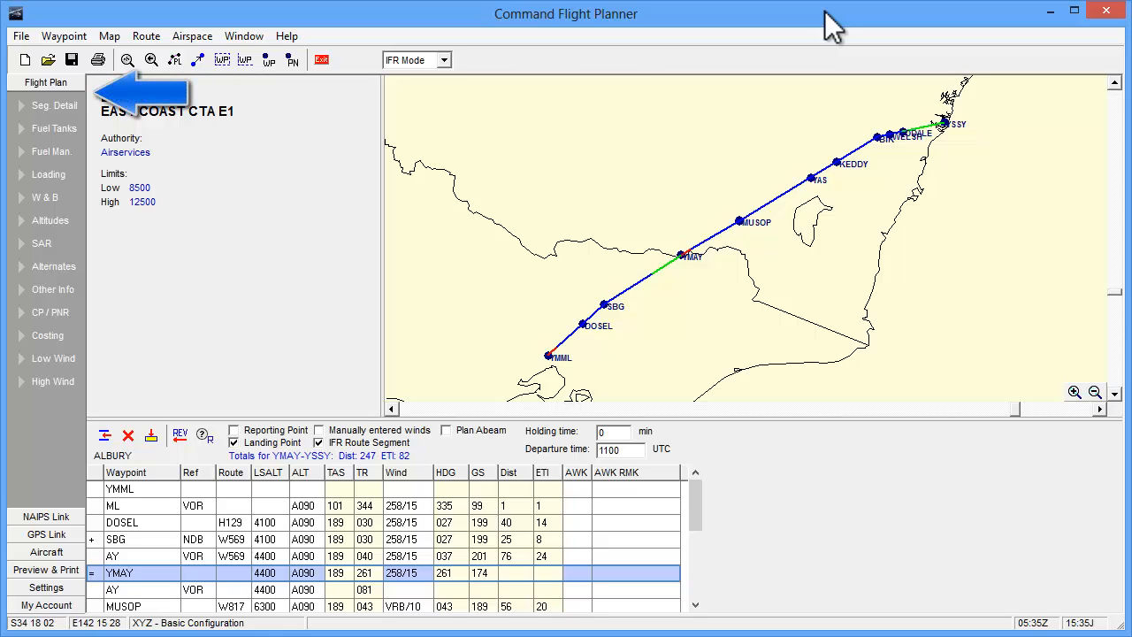
mouse_move(57, 133)
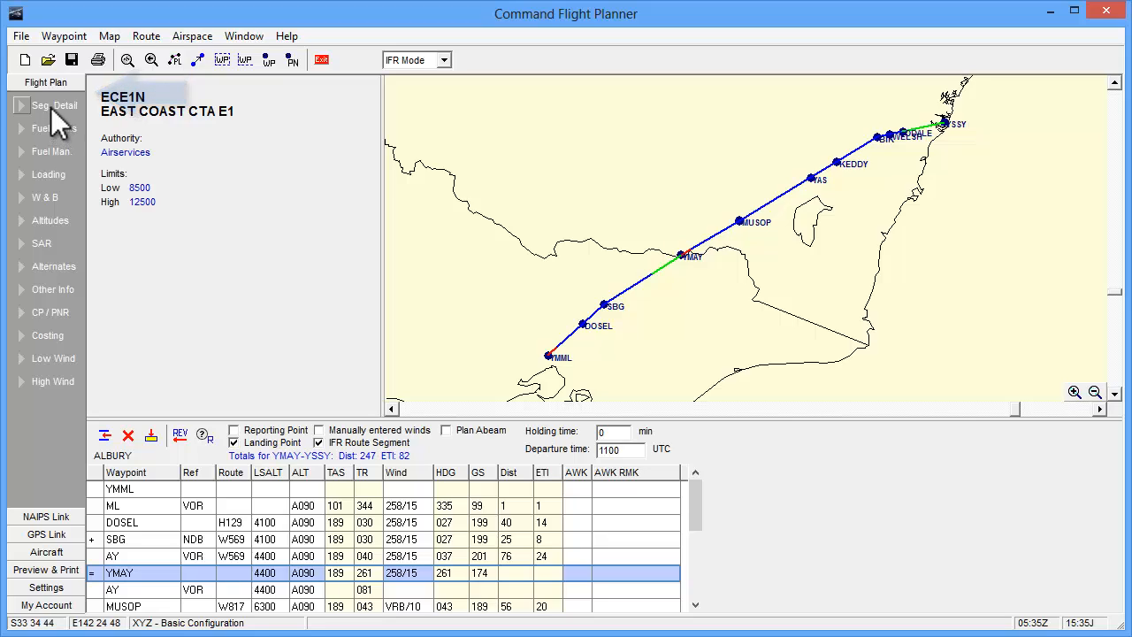
Show segment details for Melbourne, then Albury's leg with variation 11.6E and ARFOR 30.
left_click(55, 106)
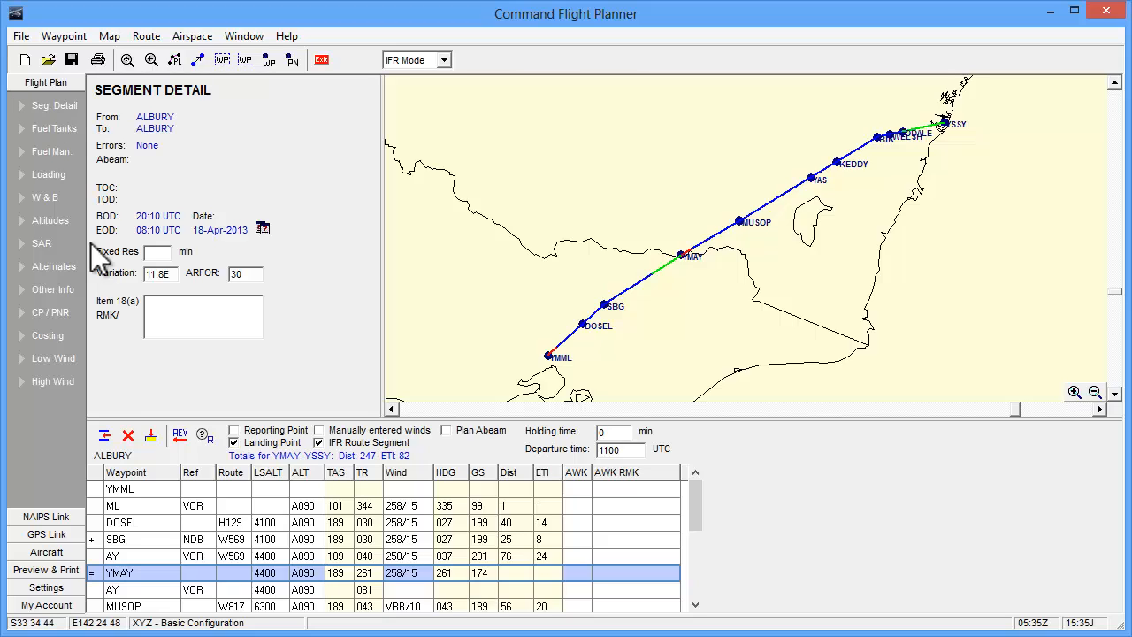
left_click(120, 488)
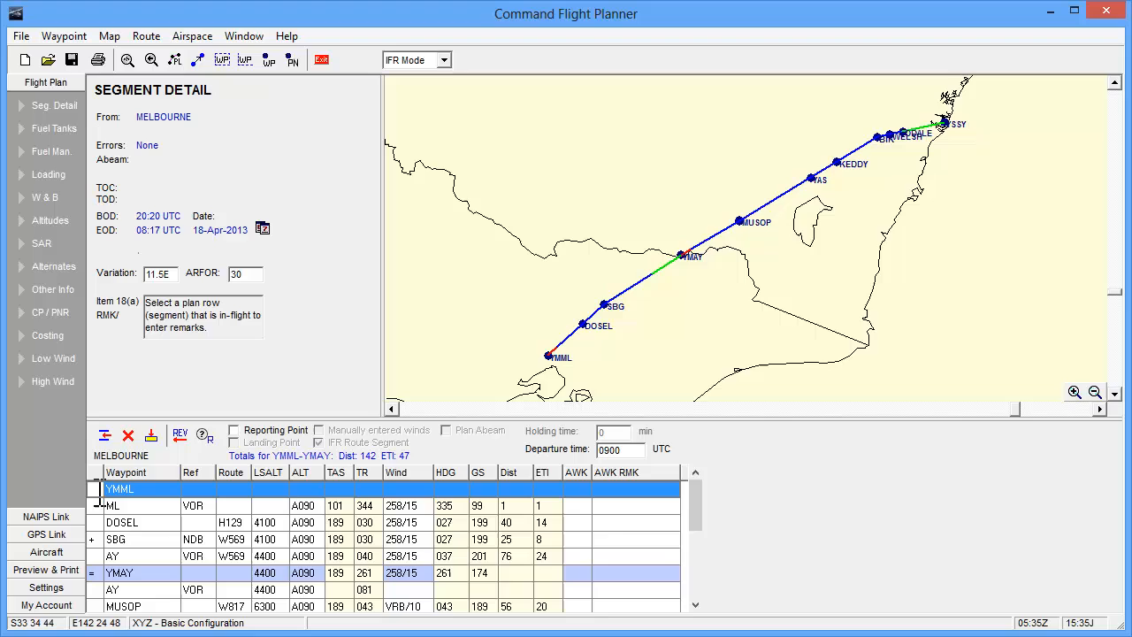
left_click(121, 573)
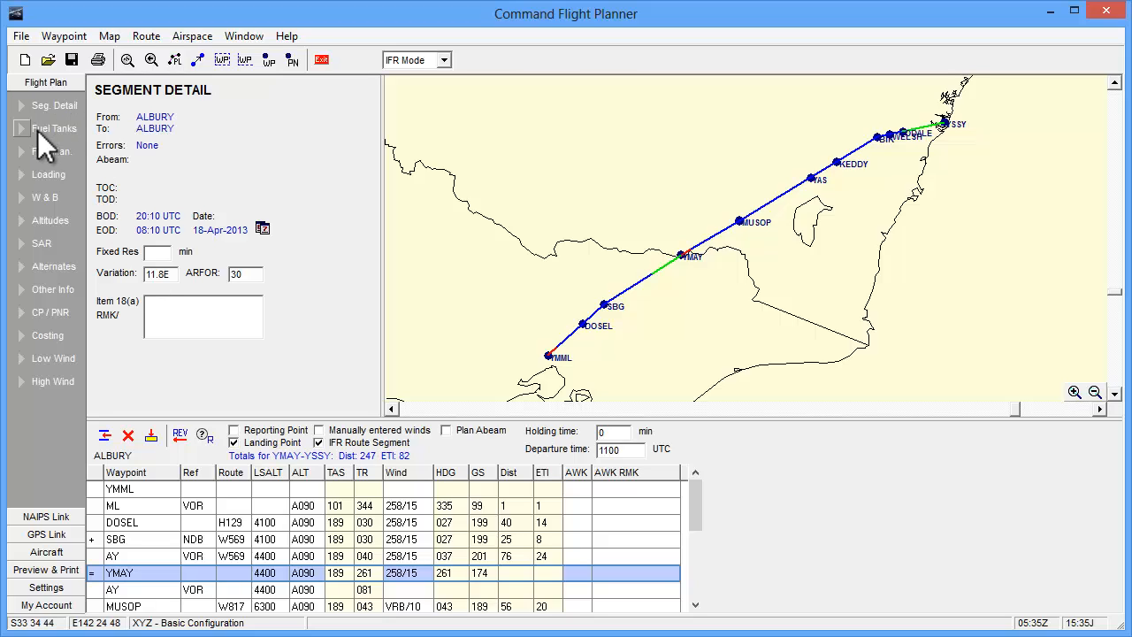
Show fuel tanks at Melbourne: aux tanks 40 each, main tanks 50 each.
left_click(53, 127)
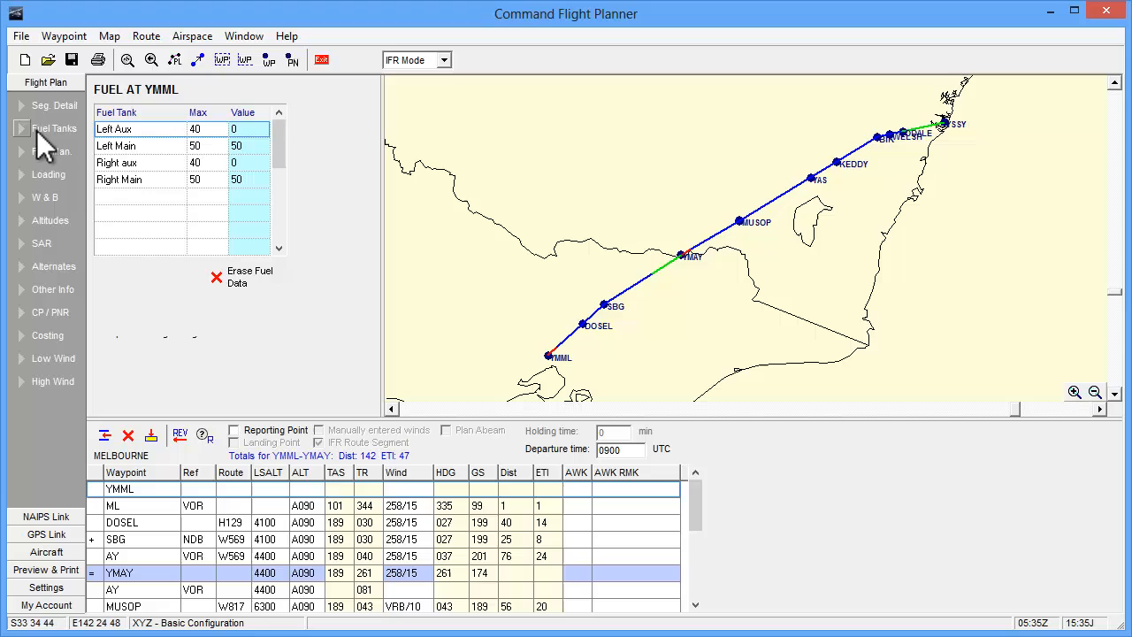
left_click(121, 488)
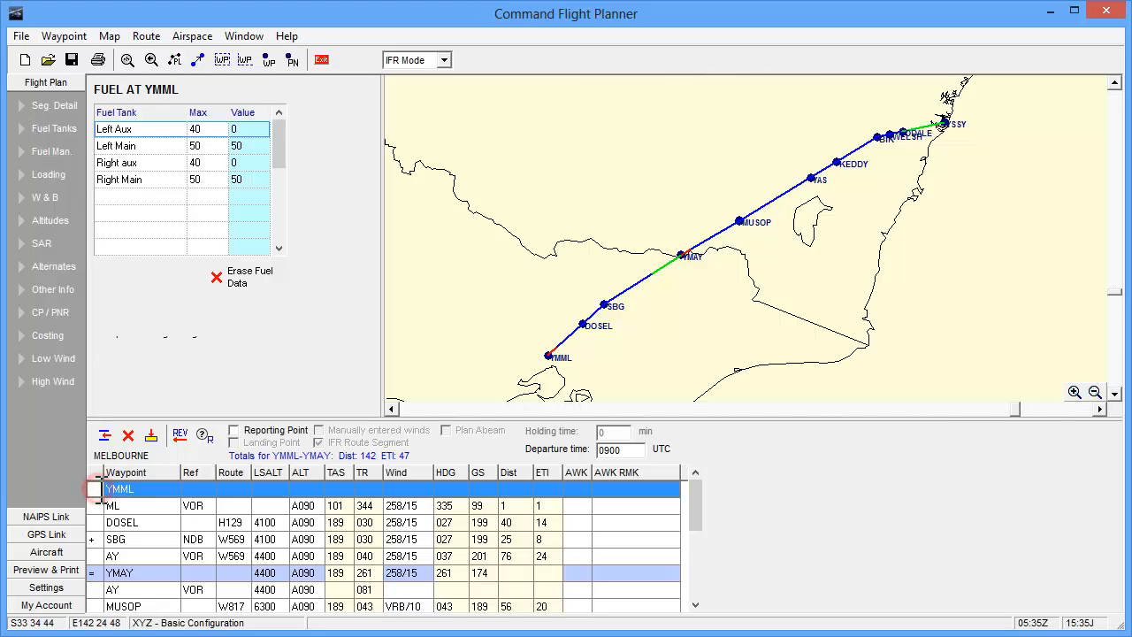
mouse_move(222, 213)
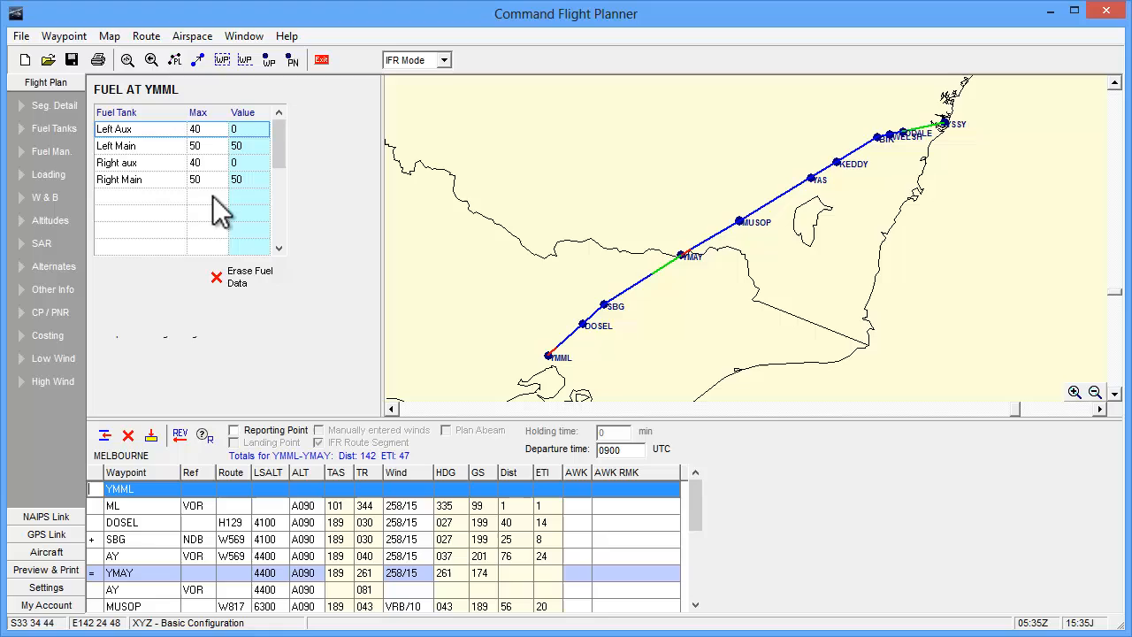
mouse_move(239, 198)
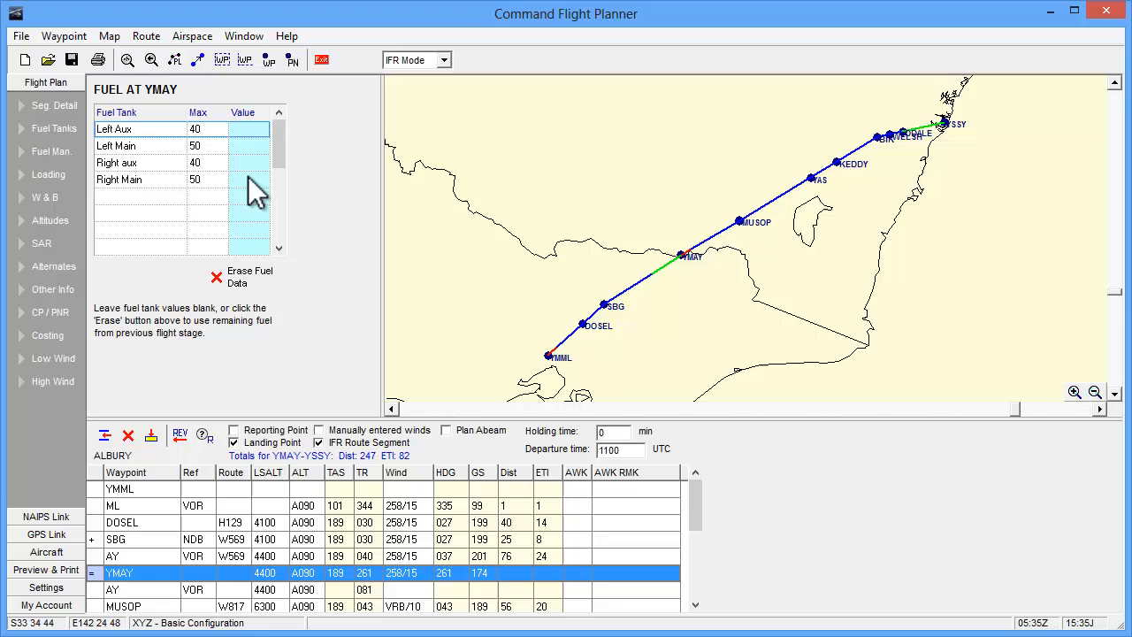
mouse_move(251, 193)
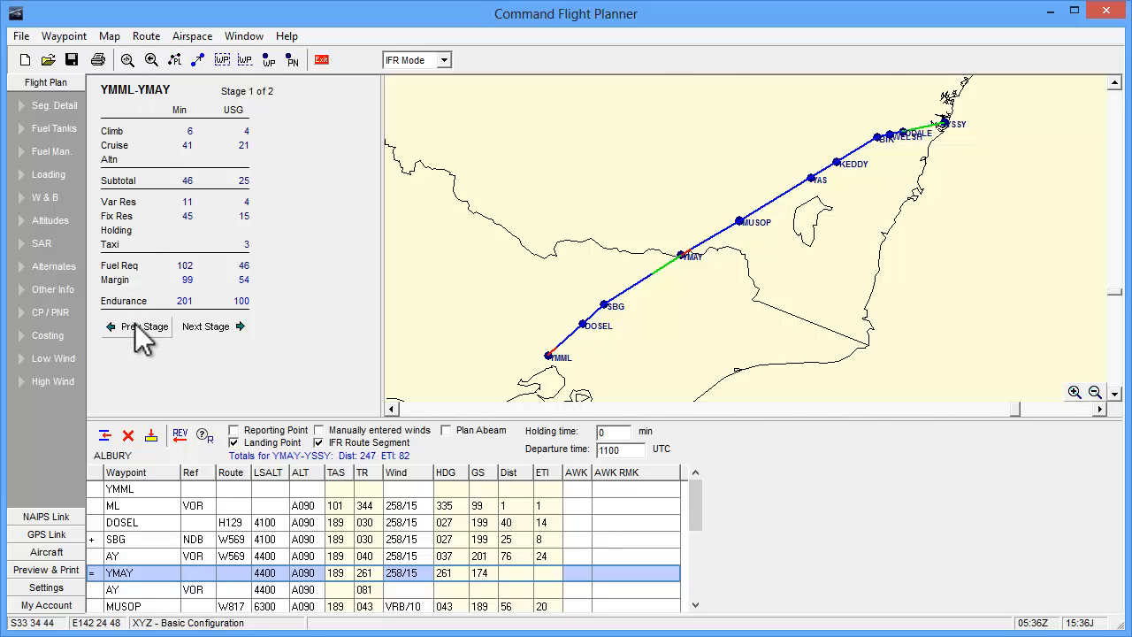
Review the Albury–Sydney fuel stage, then show the Melbourne loading stations (3×154 passengers, 50 rear baggage).
left_click(205, 325)
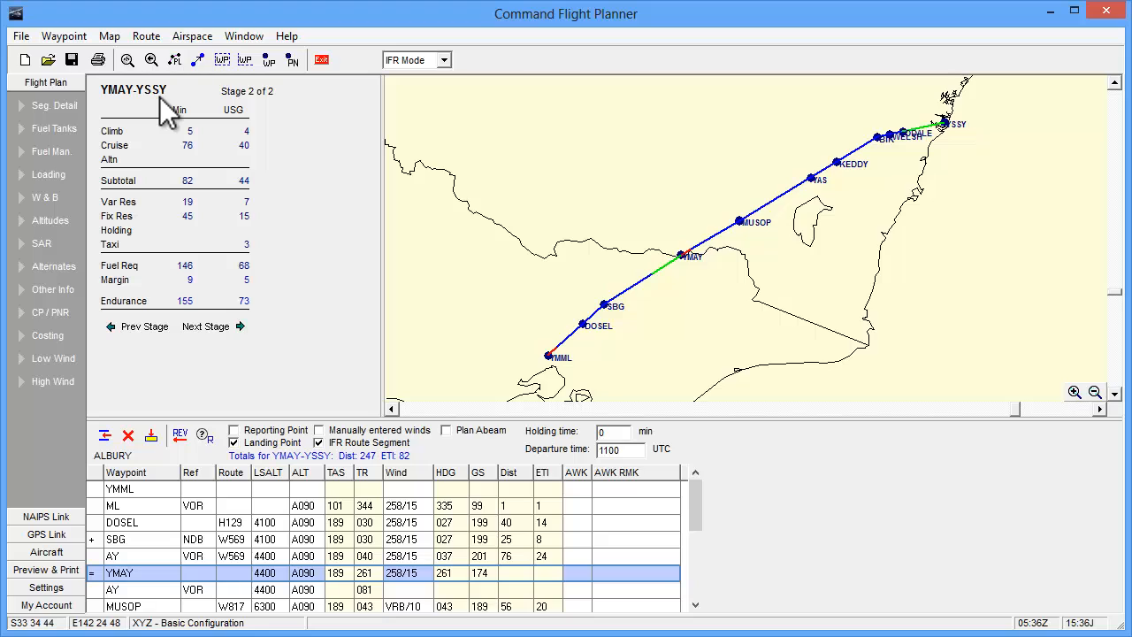
left_click(50, 175)
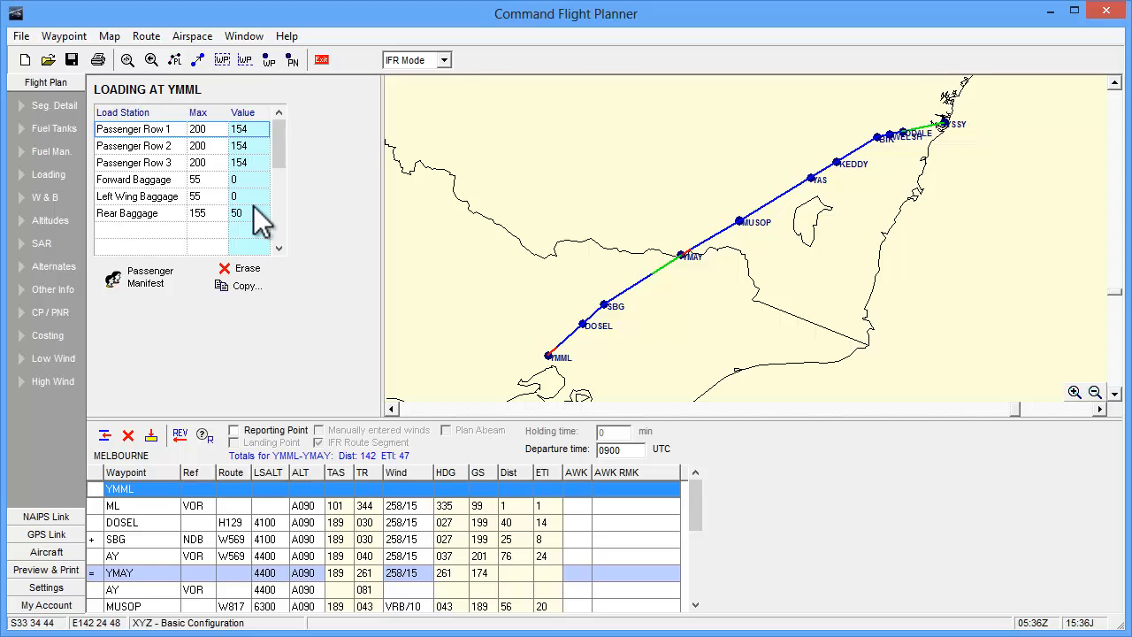
Check the passenger manifest, then show the Melbourne–Albury weight and balance envelope (YMML 2290, YMAY 2222, ZFW 2027).
left_click(148, 276)
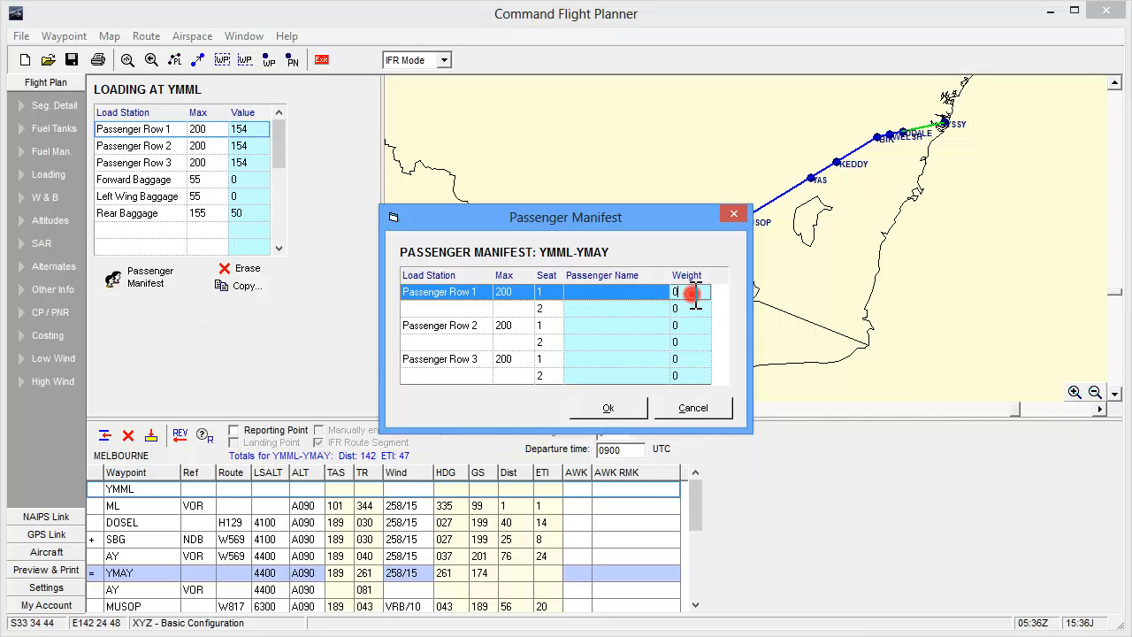
left_click(609, 406)
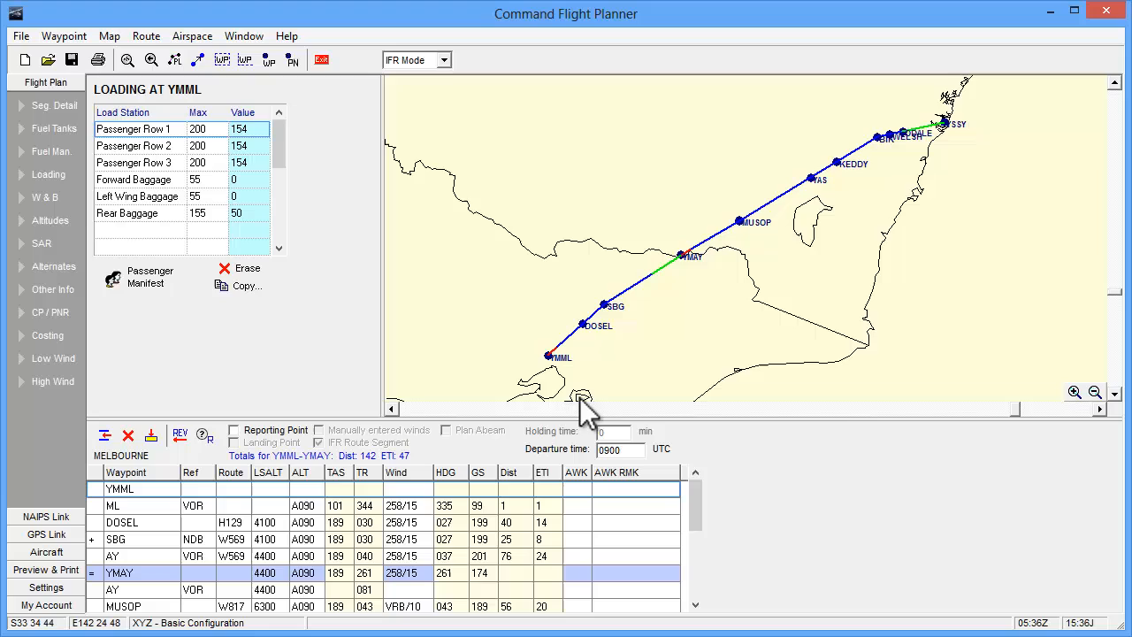
left_click(42, 199)
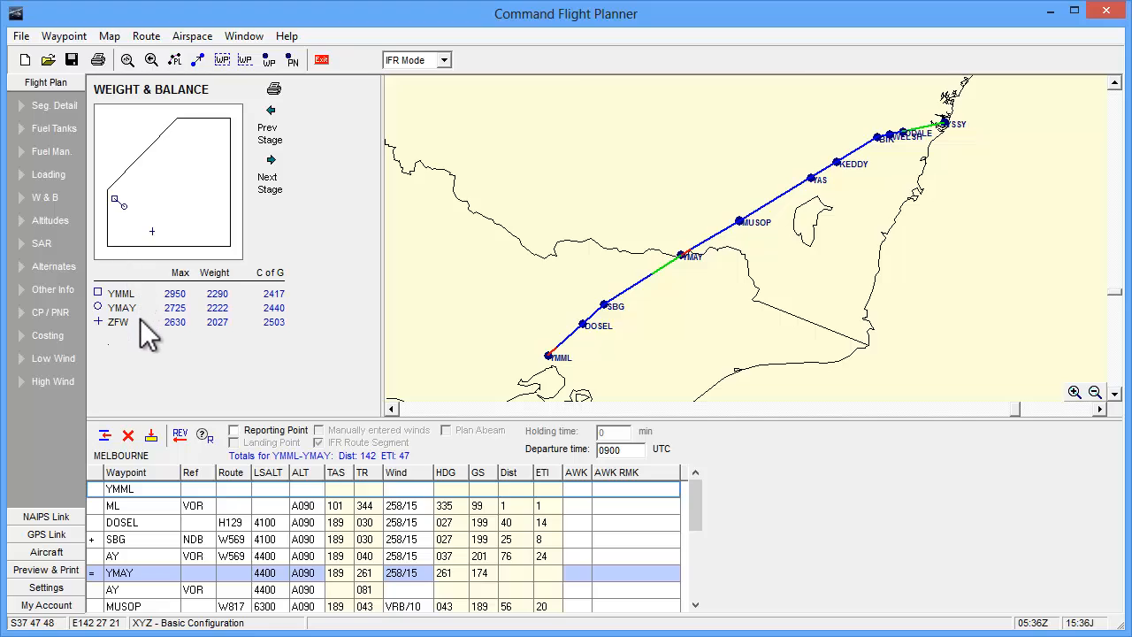
mouse_move(149, 317)
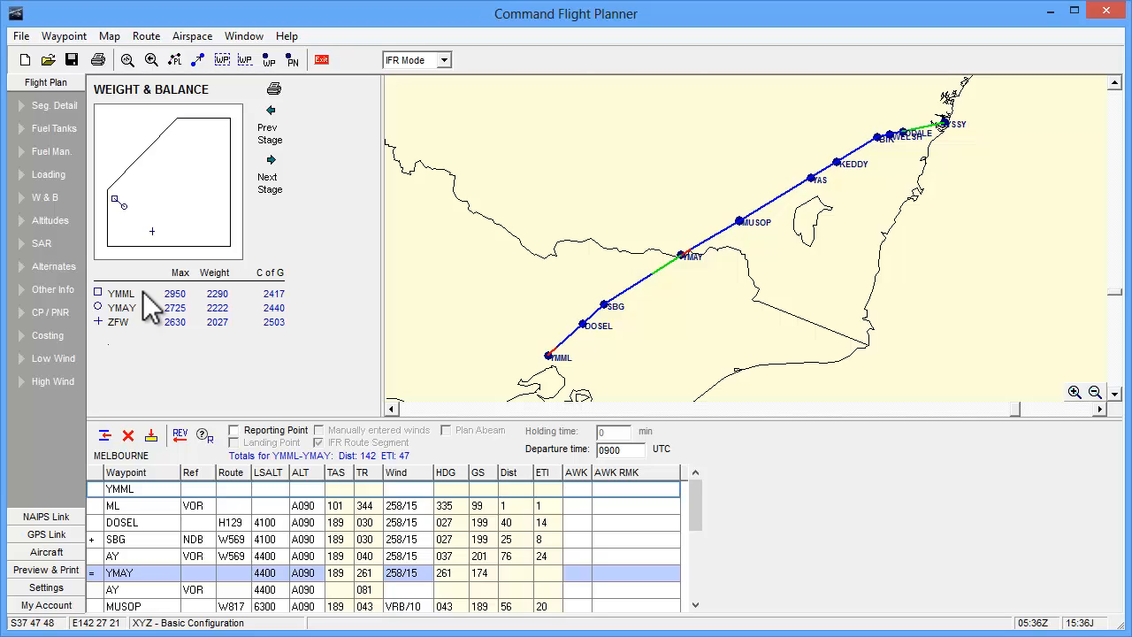
Advance weight and balance to the Albury–Sydney stage (YMAY 2215, YSSY 2097, ZFW 2027).
left_click(269, 163)
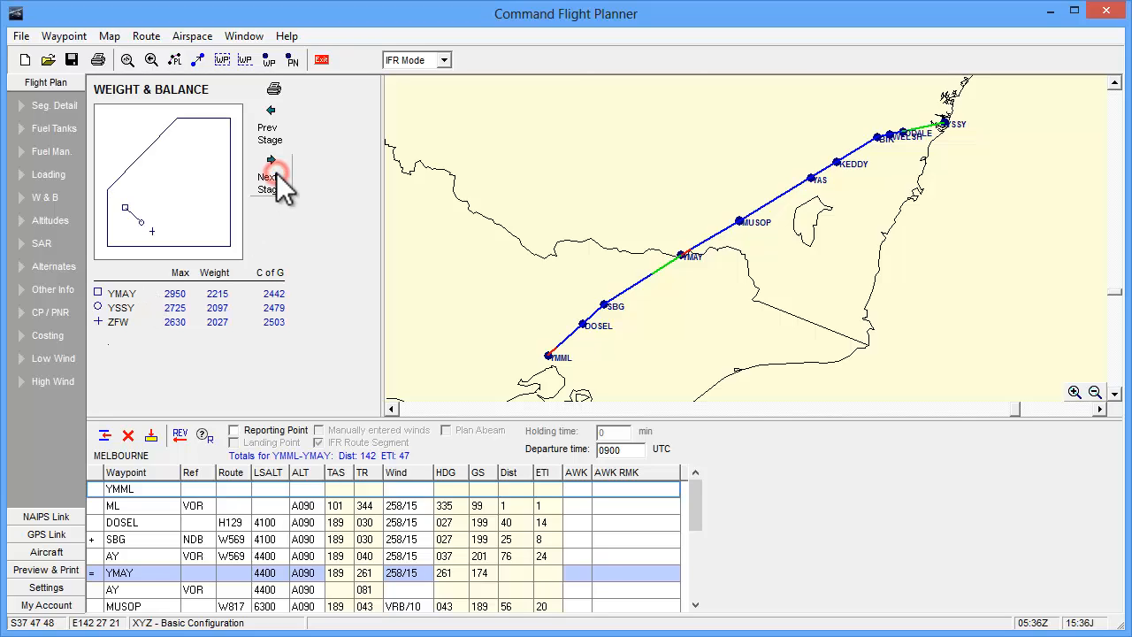